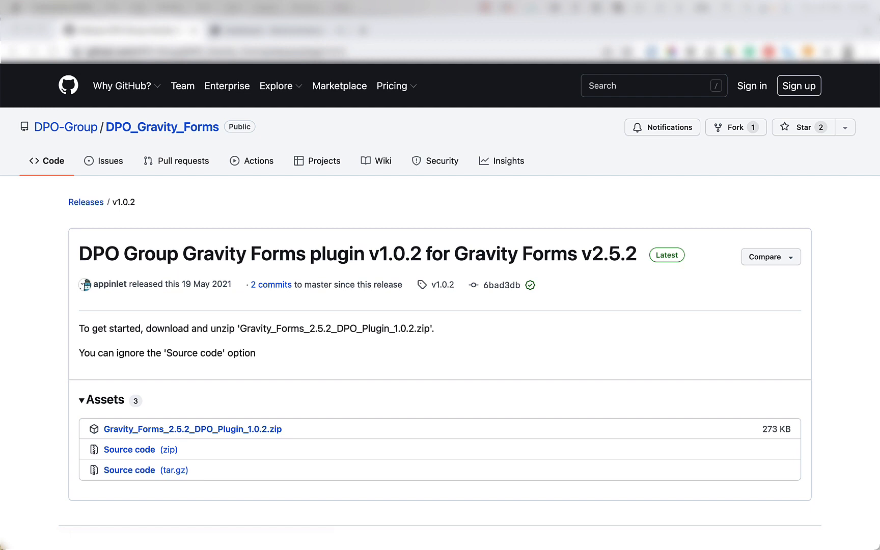
{"action": "mouse_move", "coordinate": [348, 333]}
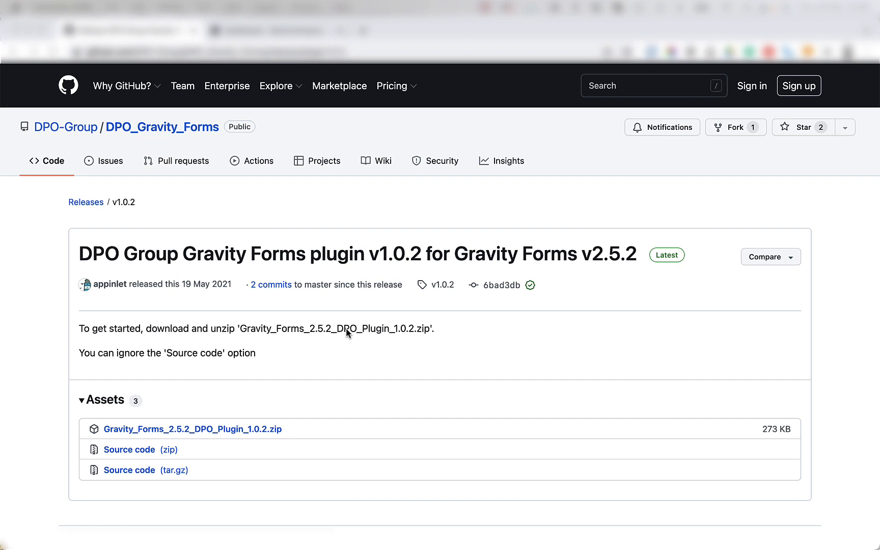
{"action": "mouse_move", "coordinate": [267, 403]}
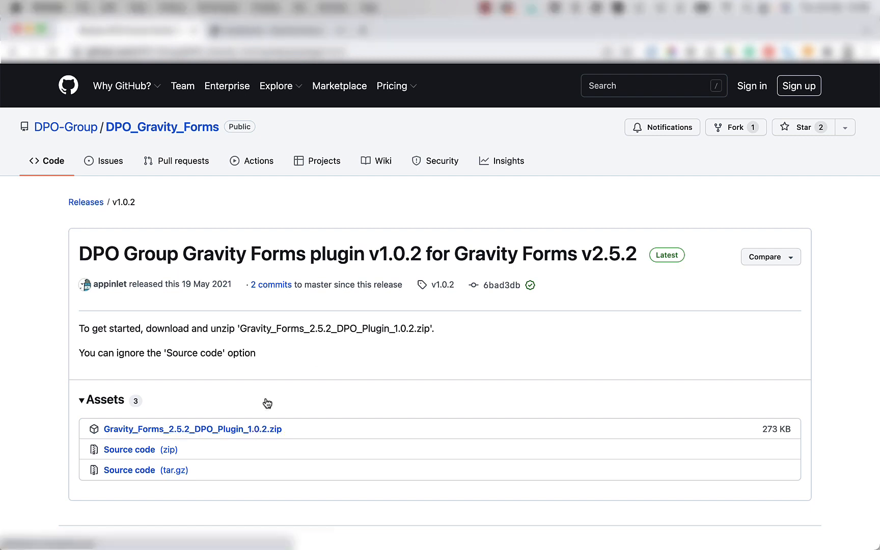
Download Gravity_Forms_2.5.2_DPO_Plugin_1.0.2.zip from the v1.0.2 release assets.
{"action": "left_click", "coordinate": [192, 429]}
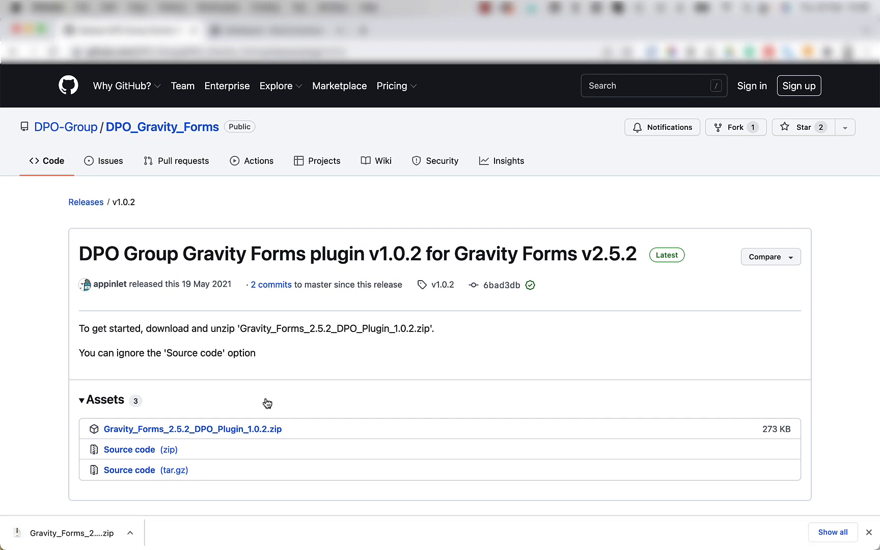
{"action": "mouse_move", "coordinate": [260, 392]}
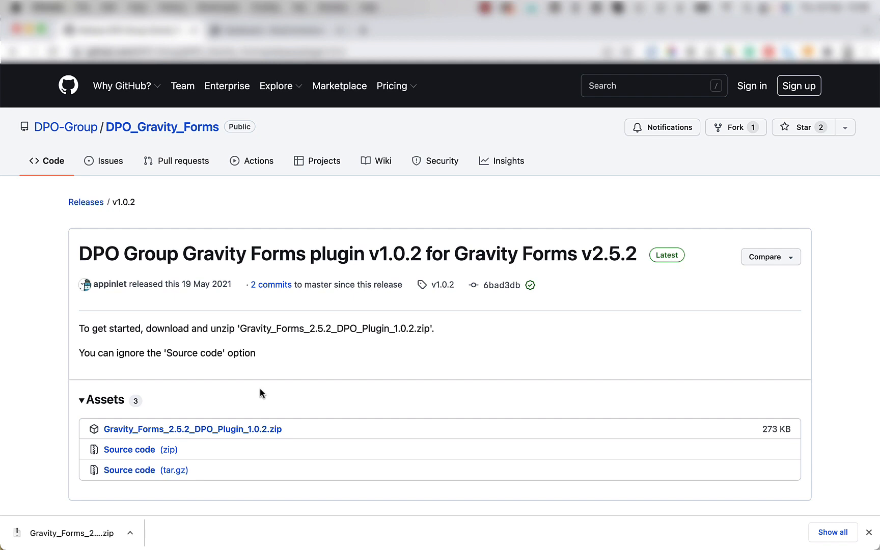
{"action": "mouse_move", "coordinate": [262, 406]}
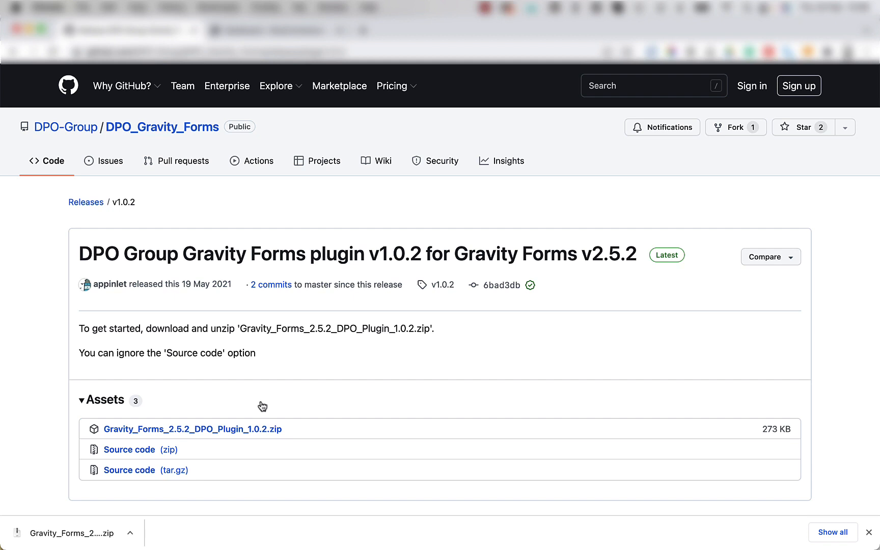
{"action": "mouse_move", "coordinate": [268, 406]}
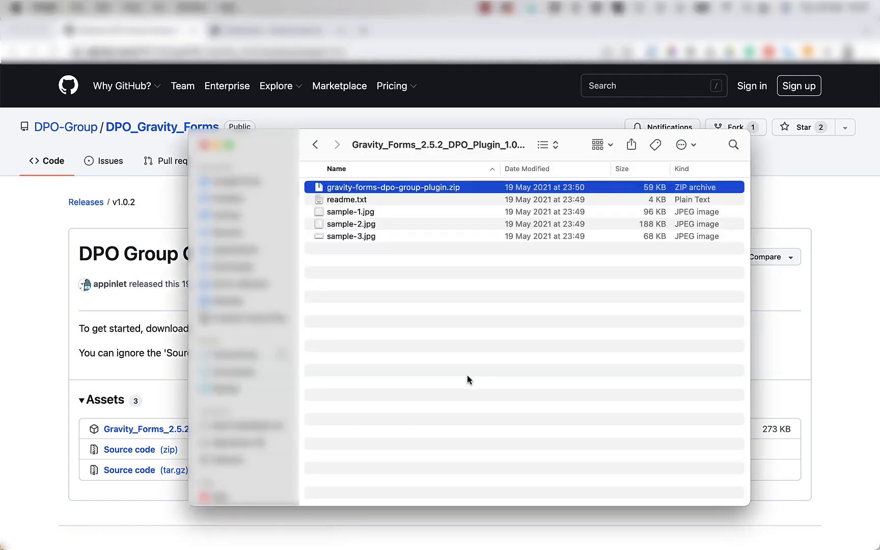
Look over the sample images and readme, ending on gravity-forms-dpo-group-plugin.zip.
{"action": "left_click", "coordinate": [351, 223]}
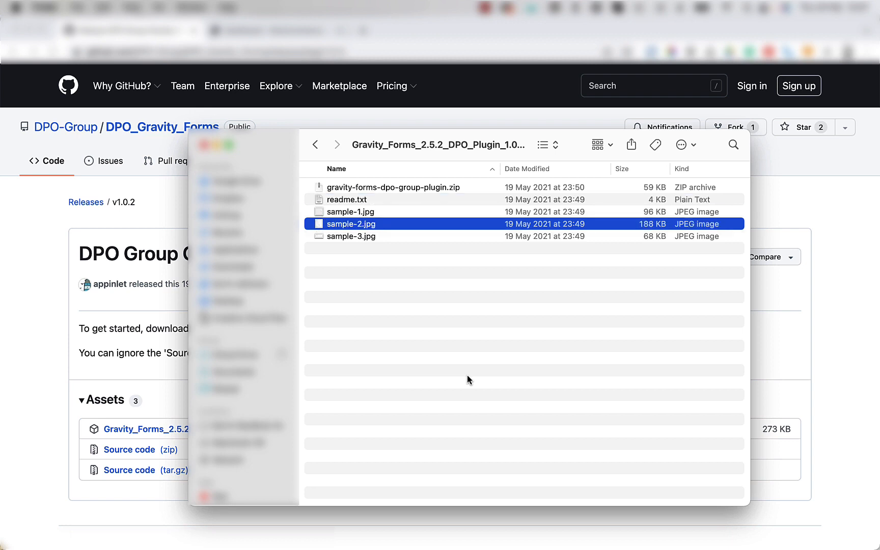
{"action": "left_click", "coordinate": [352, 236]}
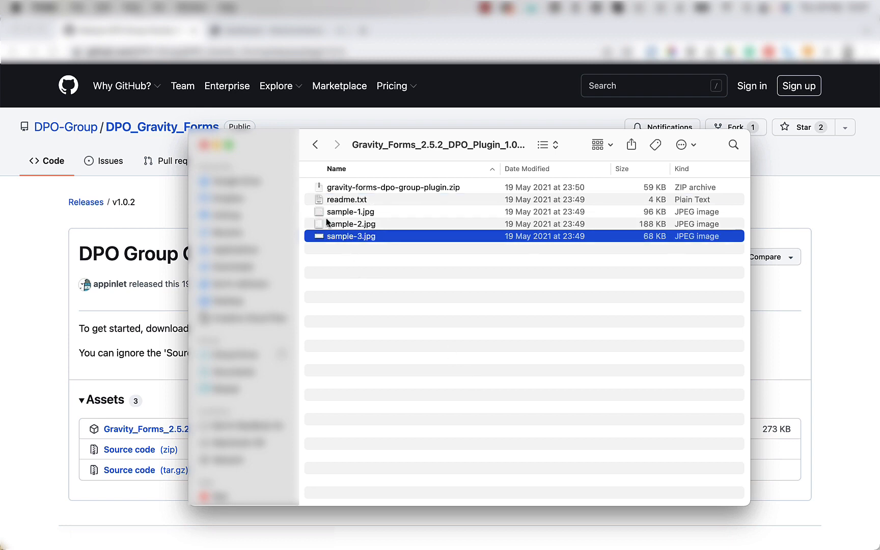
{"action": "left_click", "coordinate": [349, 199]}
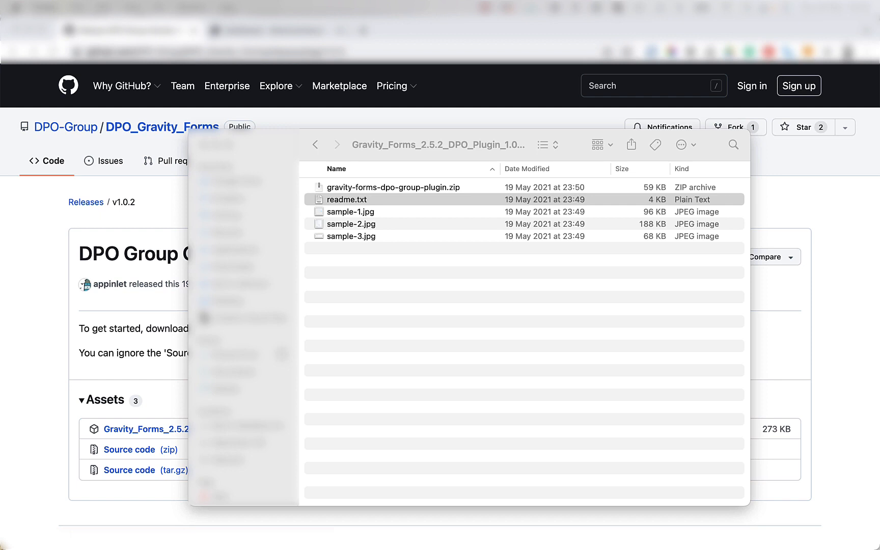
{"action": "left_click", "coordinate": [351, 199]}
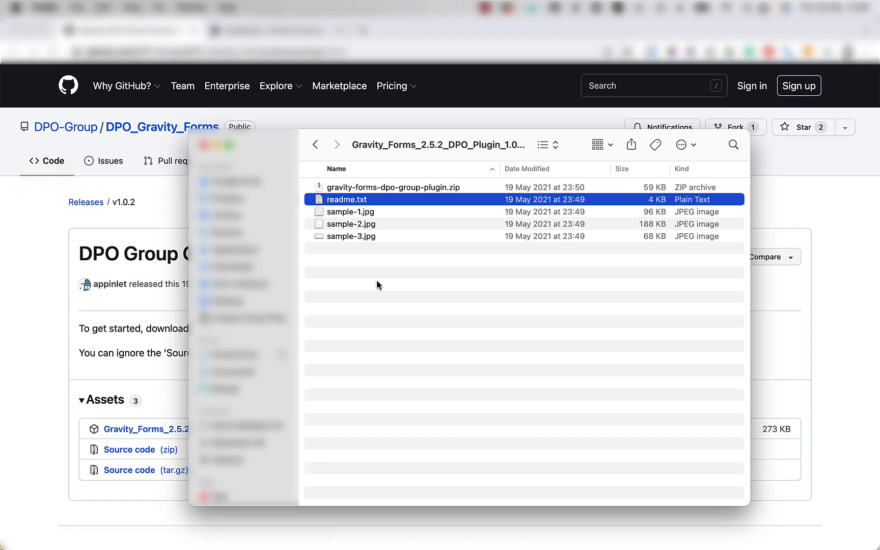
{"action": "left_click", "coordinate": [393, 187]}
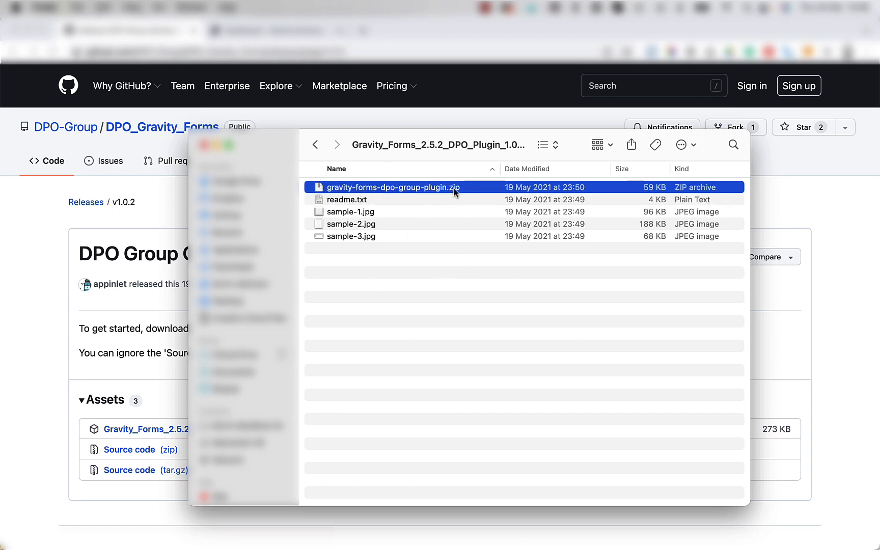
{"action": "mouse_move", "coordinate": [455, 367]}
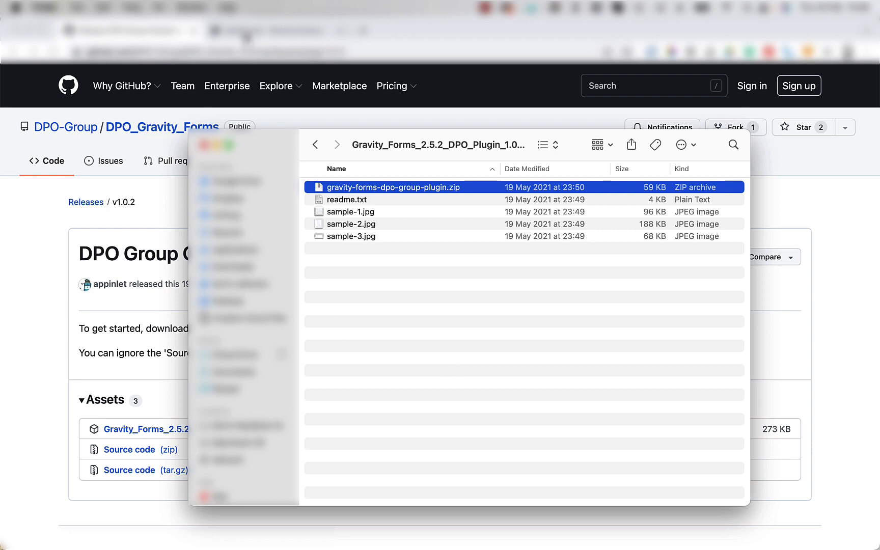
Choose gravity-forms-dpo-group-plugin.zip in the Plugins > Add New upload form.
{"action": "left_click", "coordinate": [276, 31]}
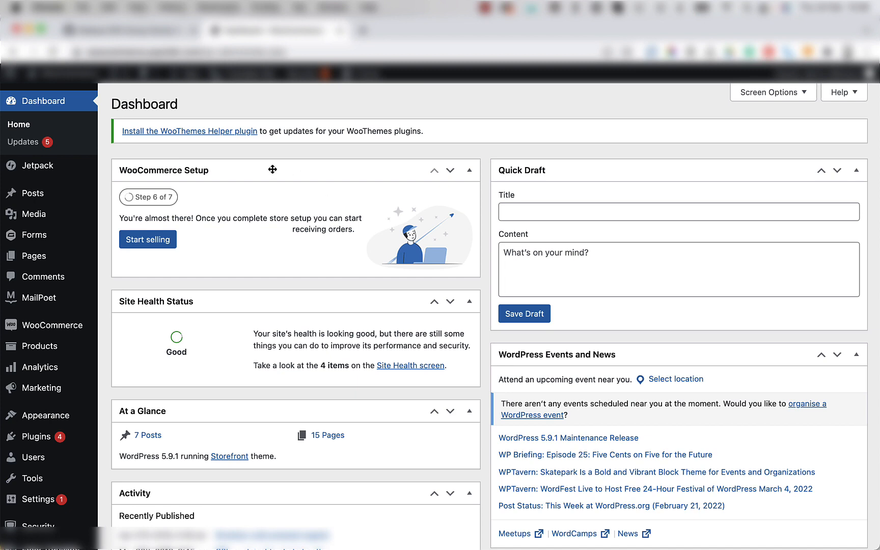
{"action": "mouse_move", "coordinate": [37, 436]}
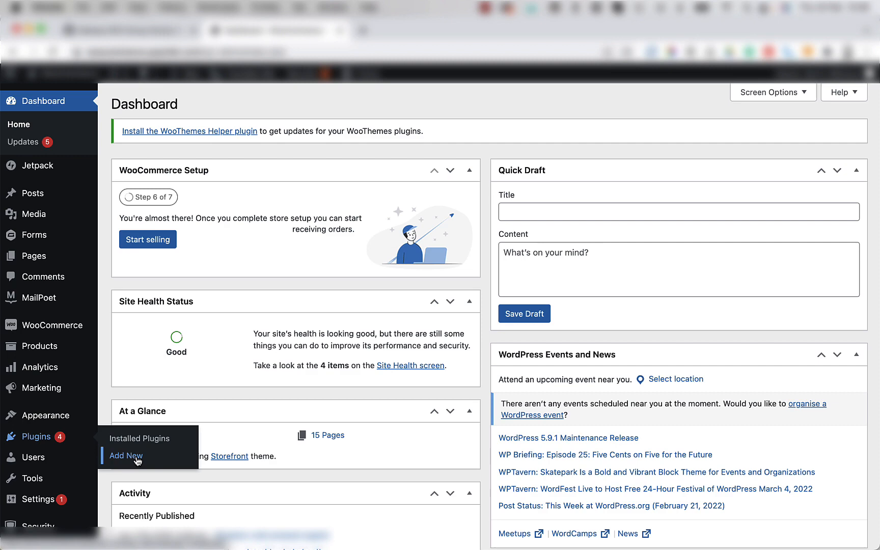
{"action": "left_click", "coordinate": [126, 455]}
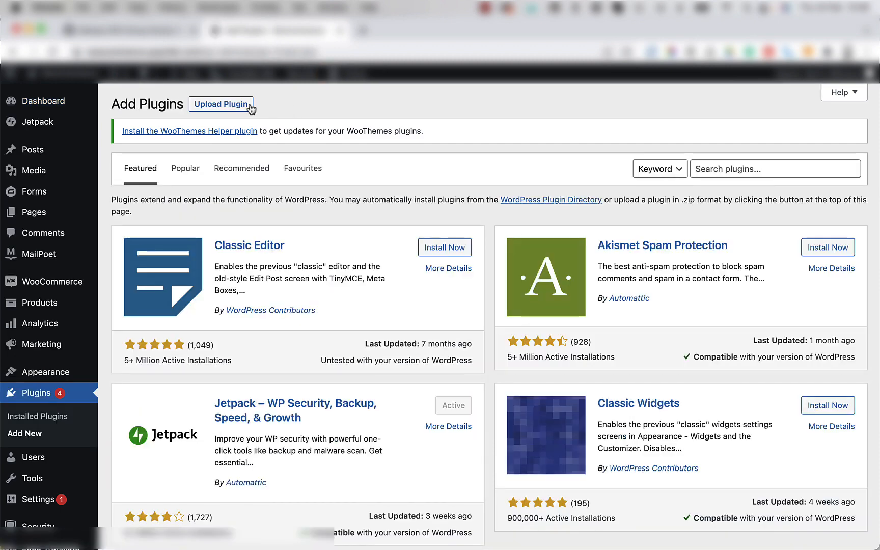
{"action": "left_click", "coordinate": [221, 104]}
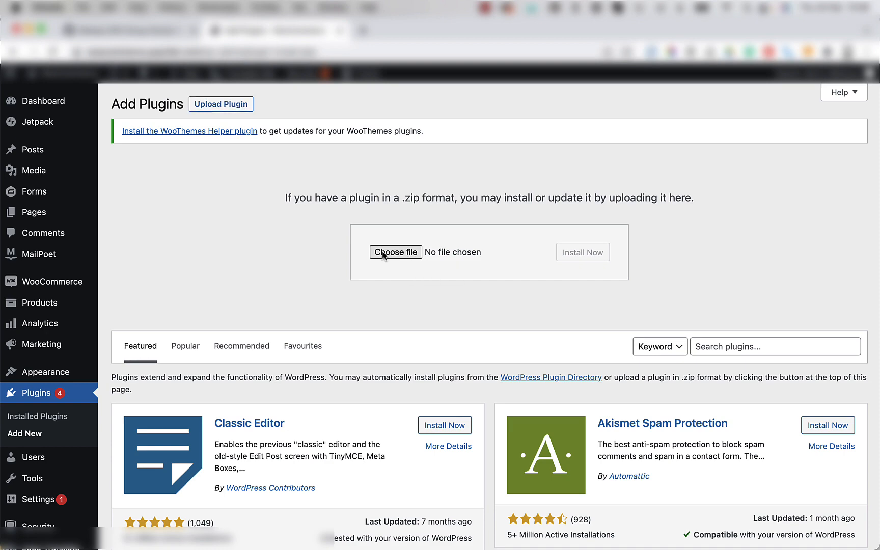
{"action": "left_click", "coordinate": [395, 252]}
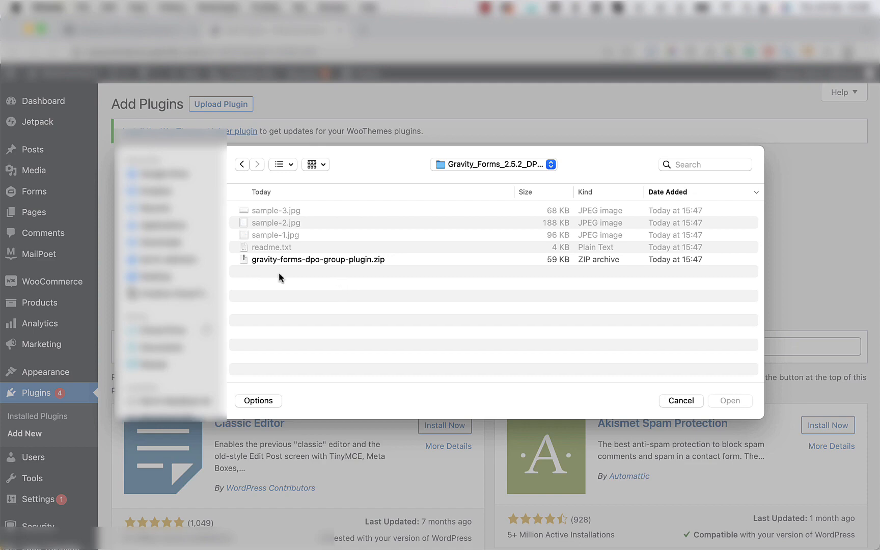
{"action": "left_click", "coordinate": [318, 258]}
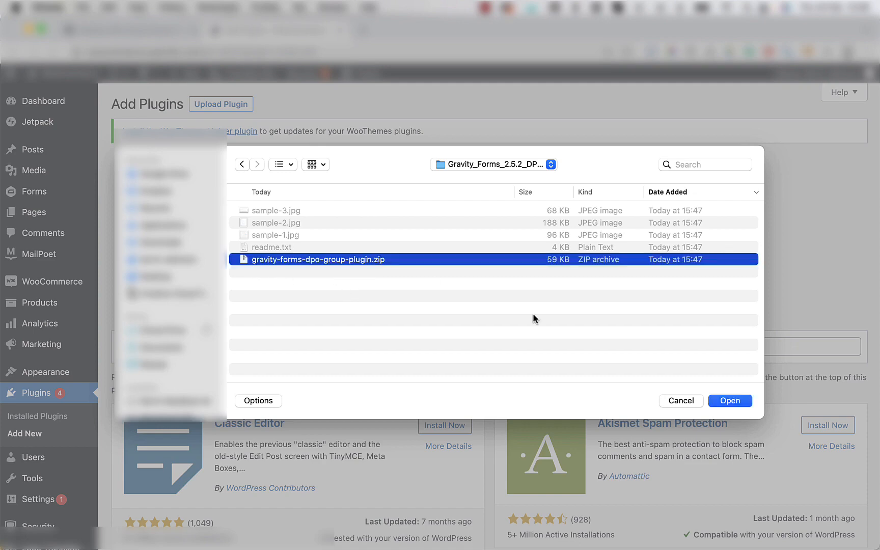
{"action": "left_click", "coordinate": [730, 401]}
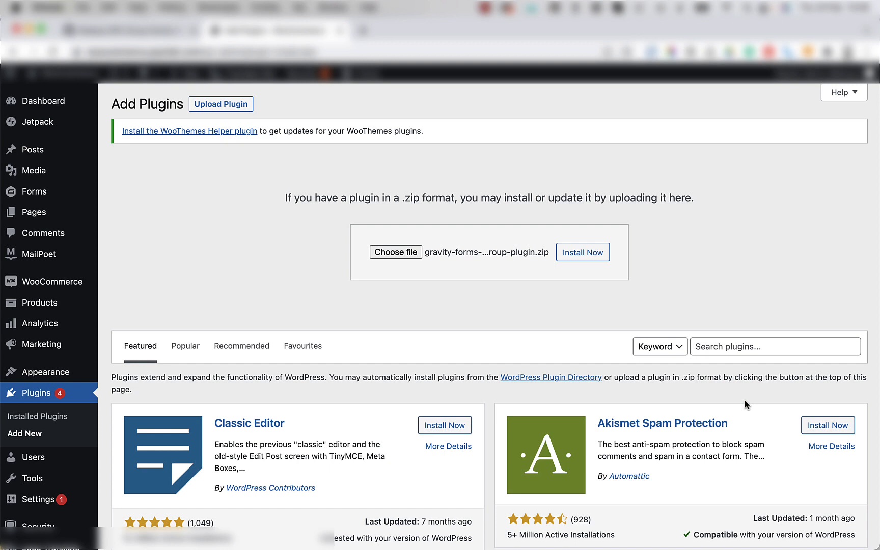
{"action": "mouse_move", "coordinate": [583, 253]}
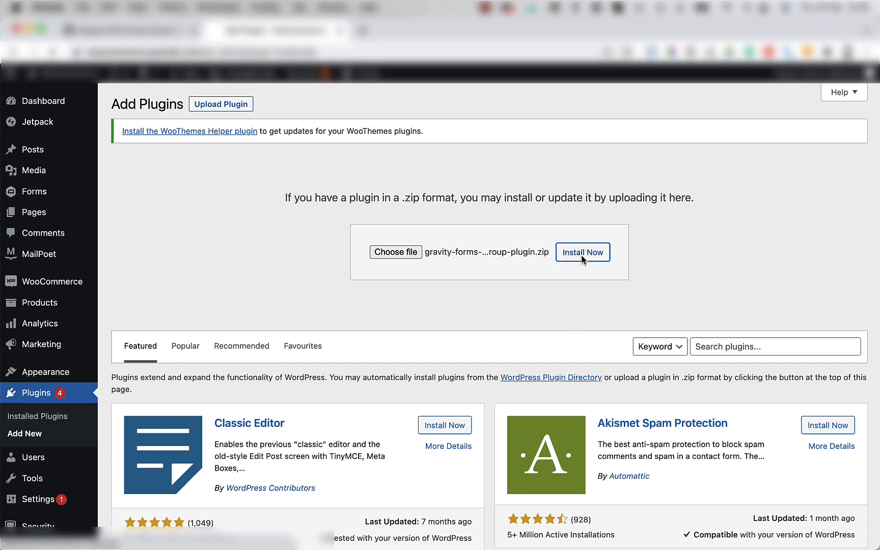
Install the uploaded DPO Group plugin zip and activate it.
{"action": "left_click", "coordinate": [582, 253]}
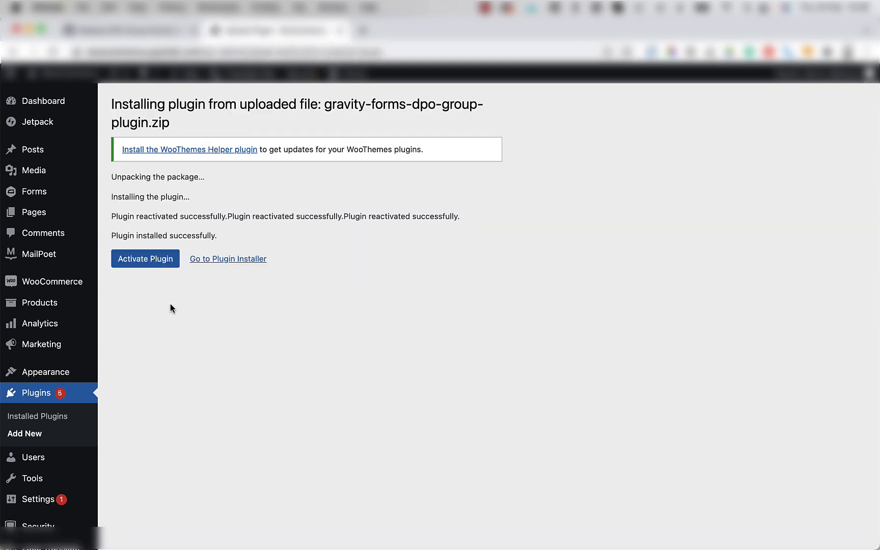
{"action": "mouse_move", "coordinate": [166, 335]}
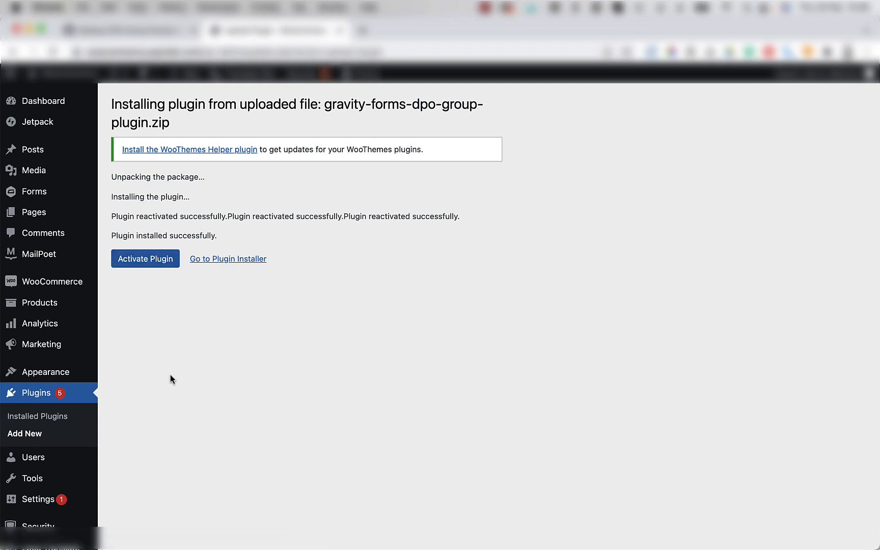
{"action": "mouse_move", "coordinate": [162, 378]}
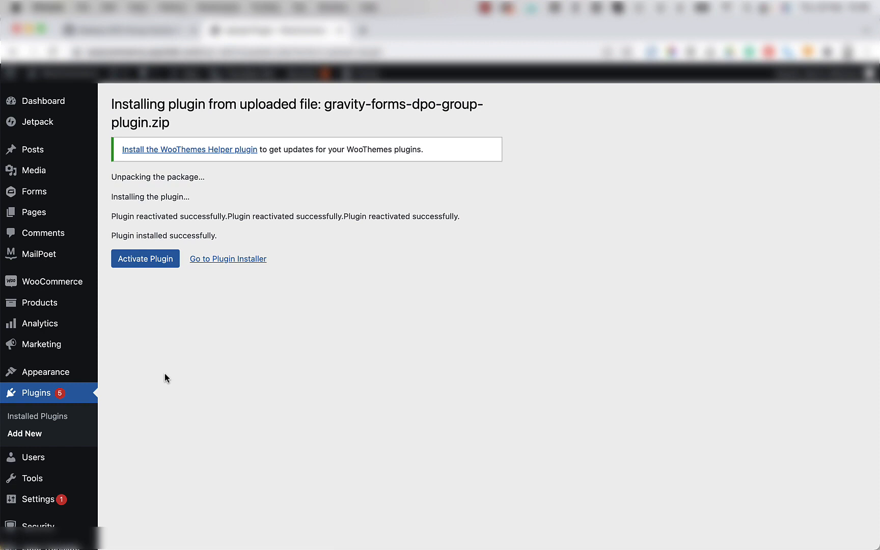
{"action": "mouse_move", "coordinate": [38, 416]}
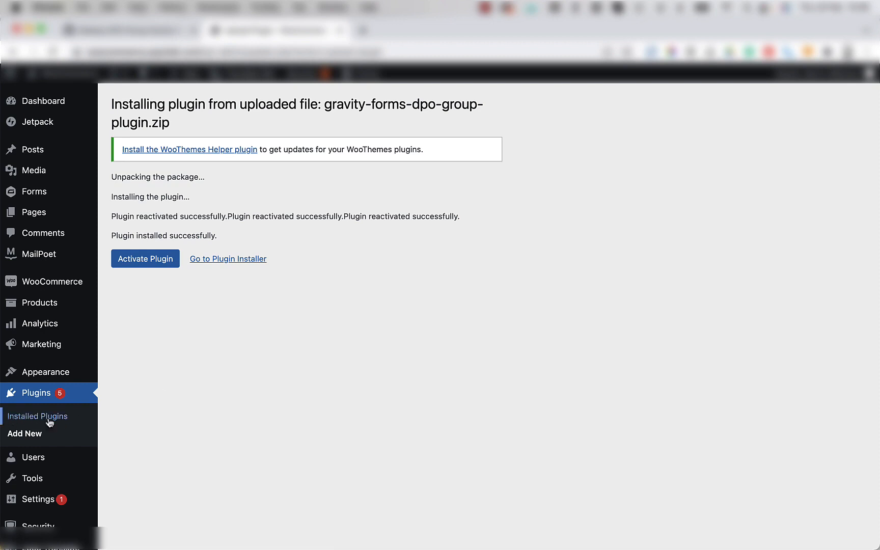
{"action": "mouse_move", "coordinate": [189, 395]}
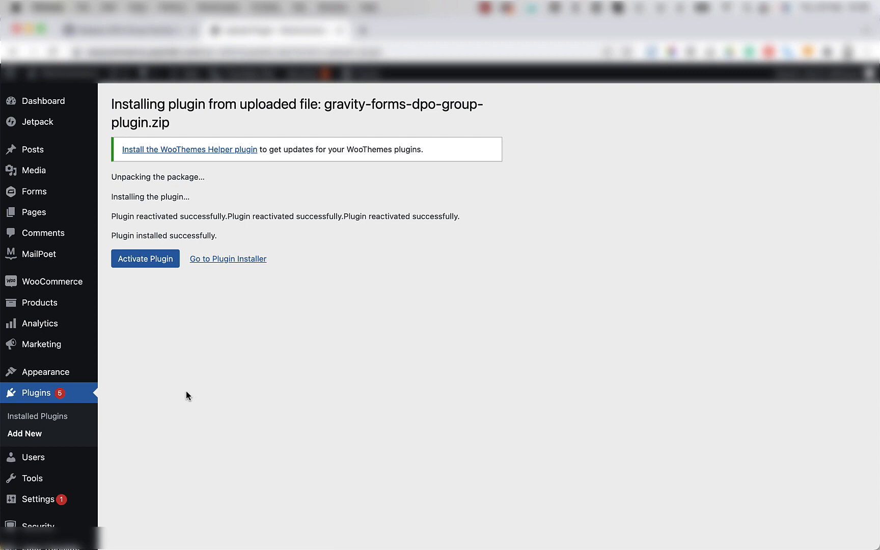
{"action": "mouse_move", "coordinate": [171, 385]}
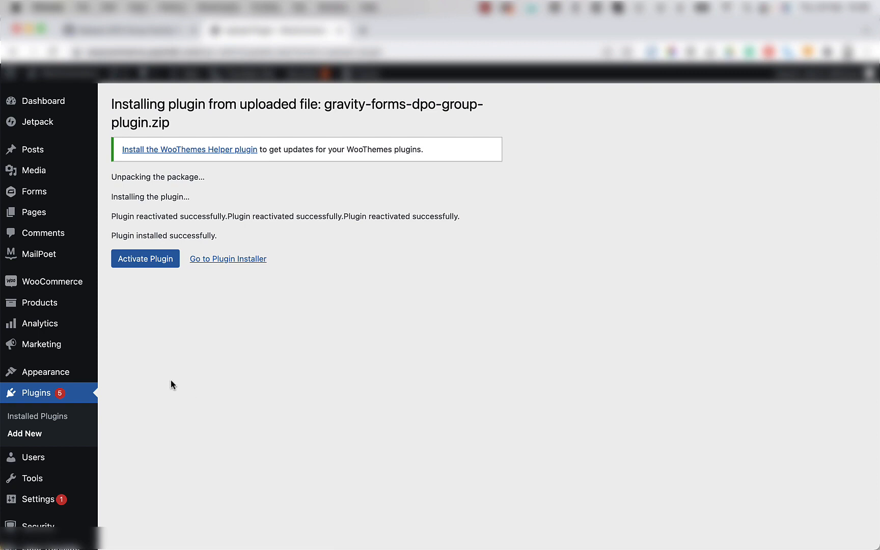
{"action": "mouse_move", "coordinate": [145, 259]}
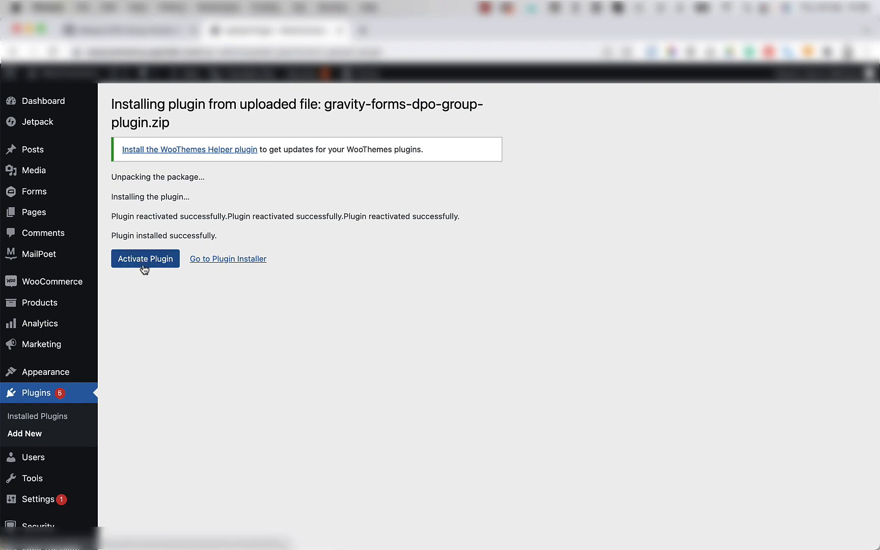
{"action": "mouse_move", "coordinate": [197, 344]}
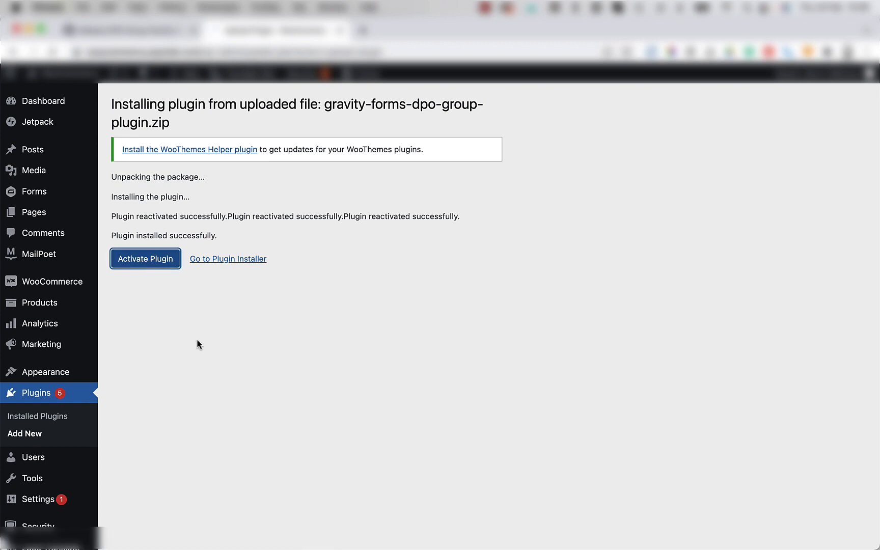
{"action": "left_click", "coordinate": [145, 259]}
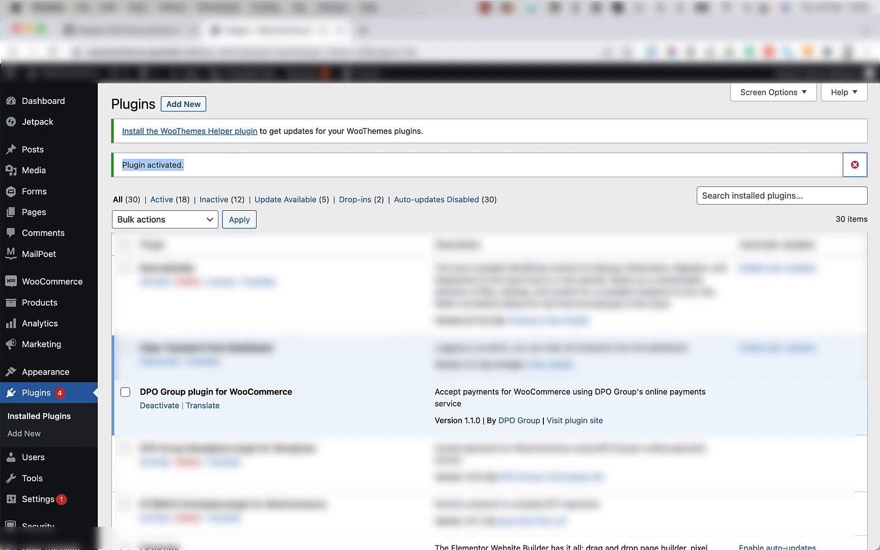
{"action": "mouse_move", "coordinate": [158, 188]}
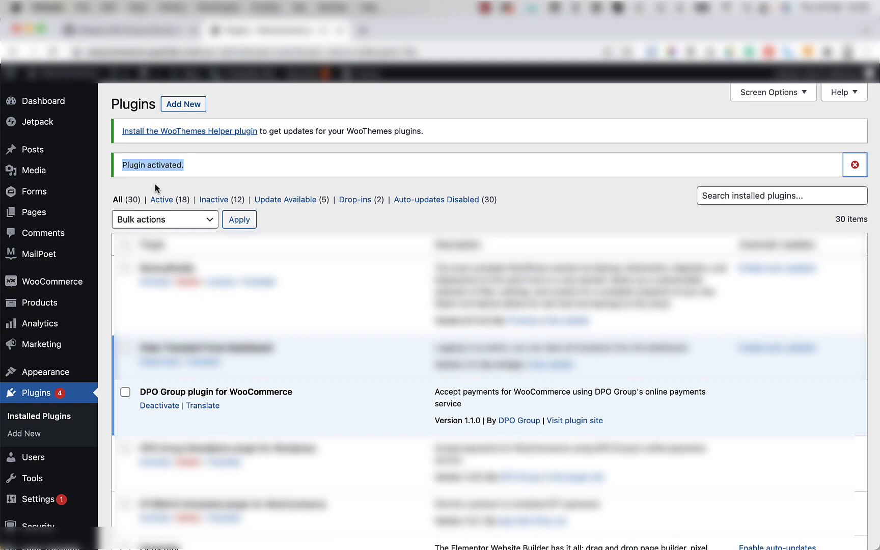
Go to the dashboard, then open Forms to list DPO Group and PayGate PayWeb.
{"action": "left_click", "coordinate": [43, 101]}
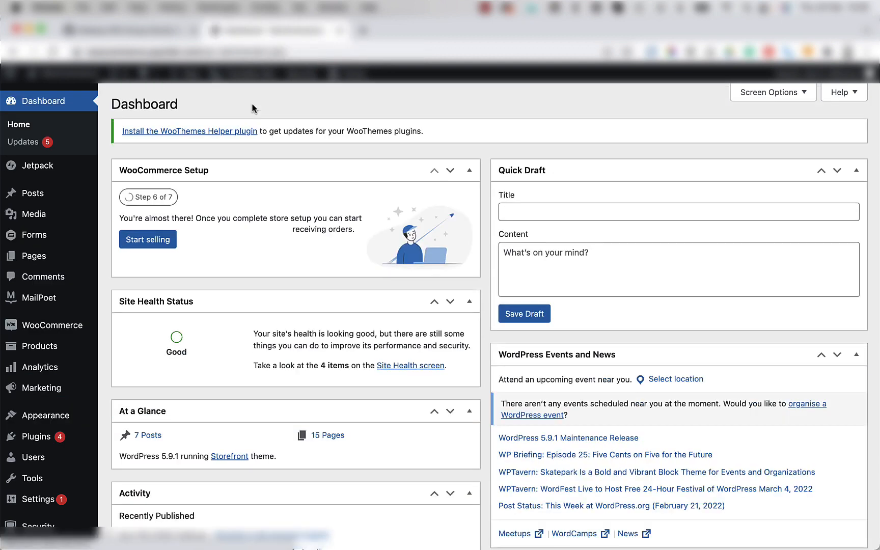
{"action": "mouse_move", "coordinate": [216, 149]}
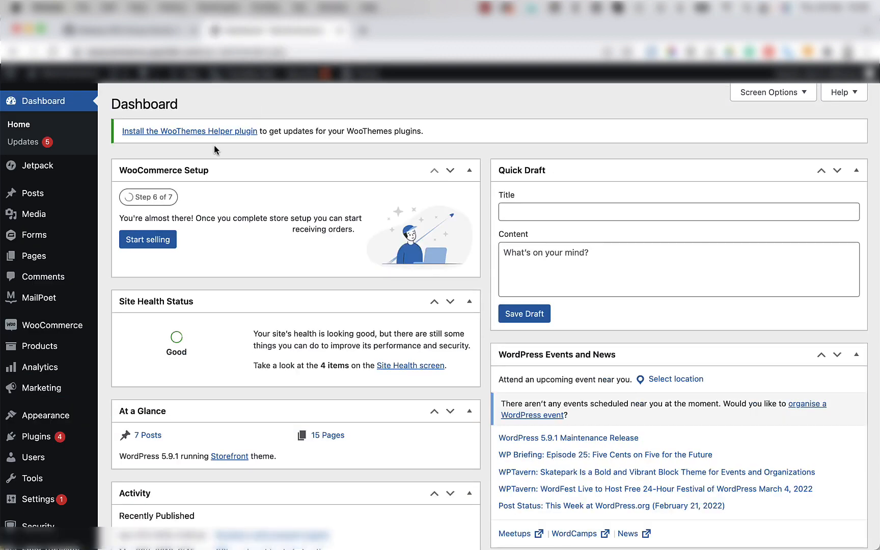
{"action": "mouse_move", "coordinate": [34, 235]}
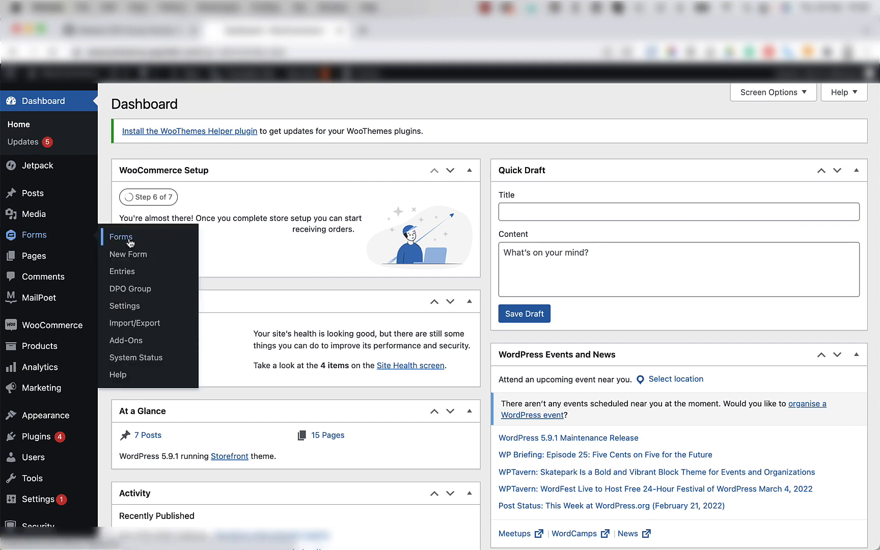
{"action": "left_click", "coordinate": [121, 236]}
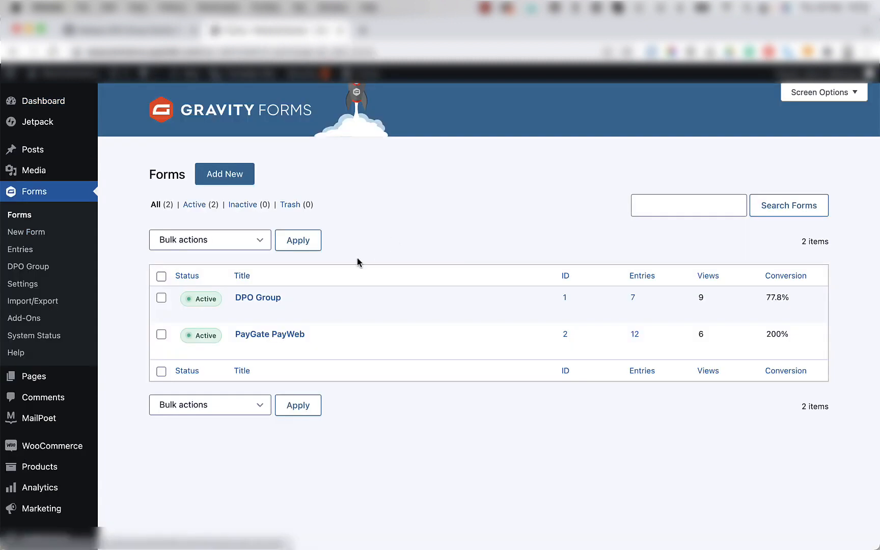
{"action": "mouse_move", "coordinate": [258, 297]}
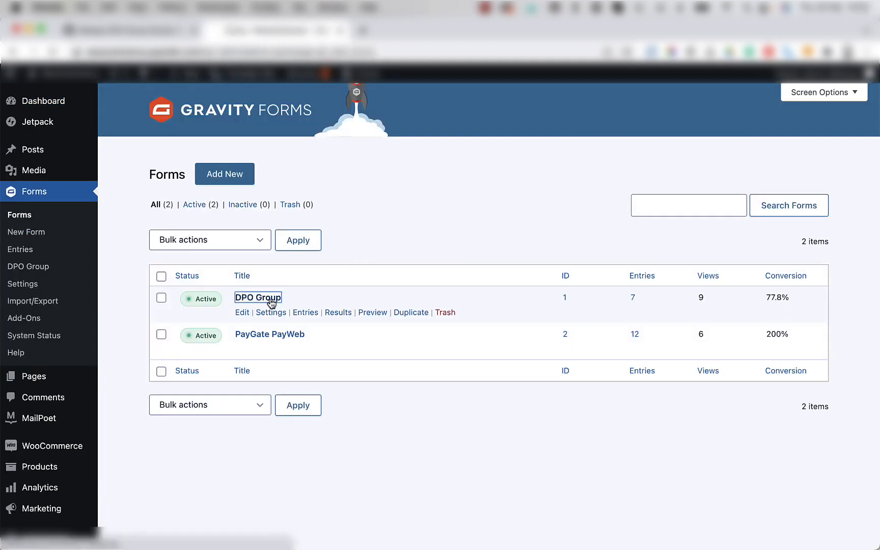
{"action": "mouse_move", "coordinate": [346, 261]}
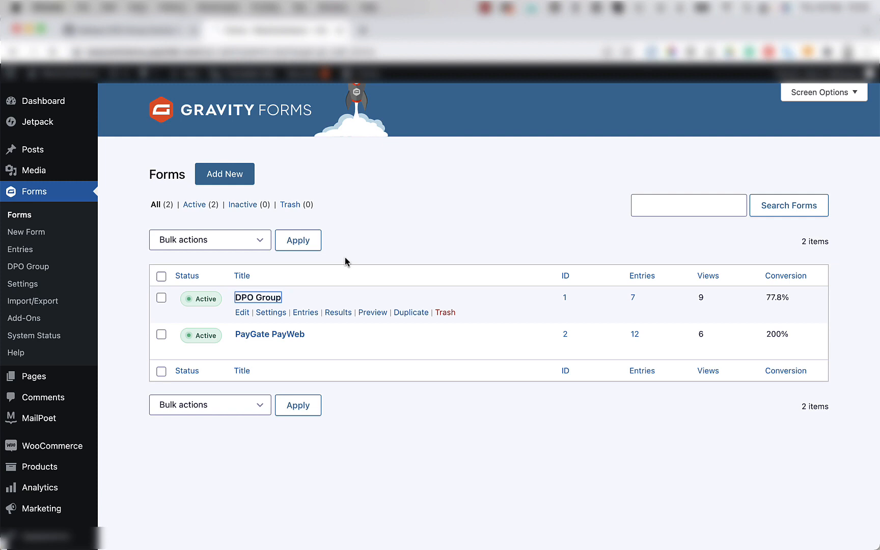
Add a new feed under the DPO Group form's DPO Group settings.
{"action": "left_click", "coordinate": [258, 297]}
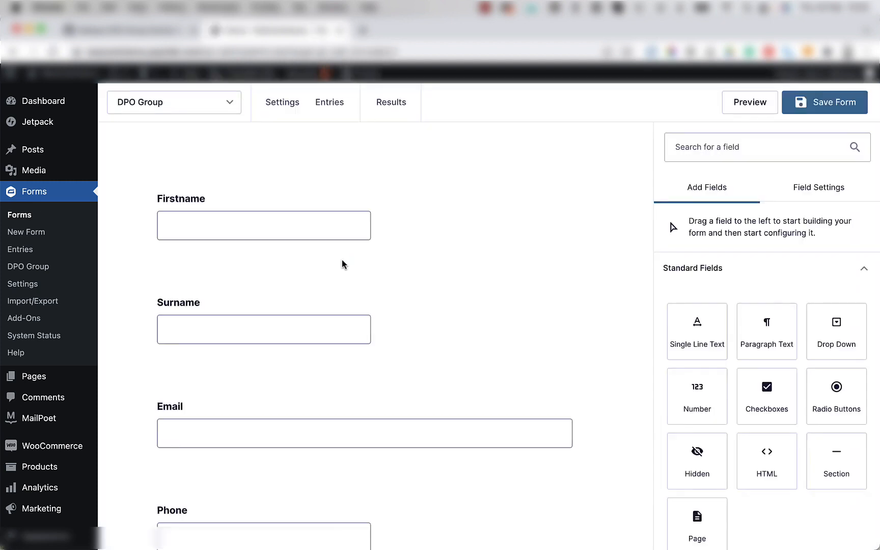
{"action": "left_click", "coordinate": [282, 103]}
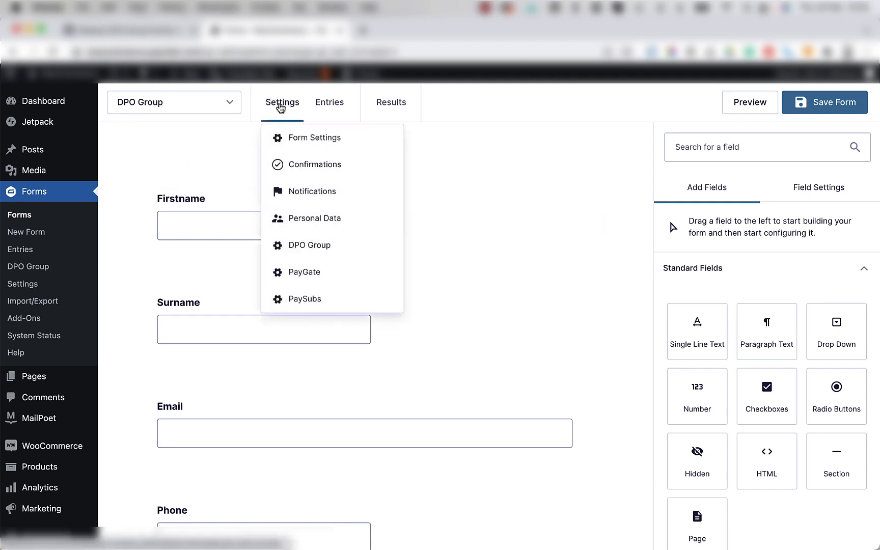
{"action": "mouse_move", "coordinate": [281, 112]}
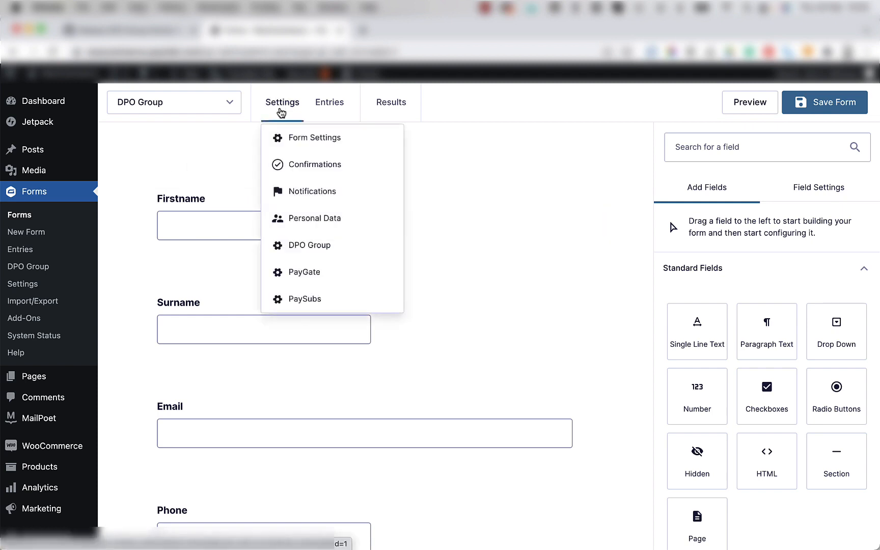
{"action": "mouse_move", "coordinate": [314, 218]}
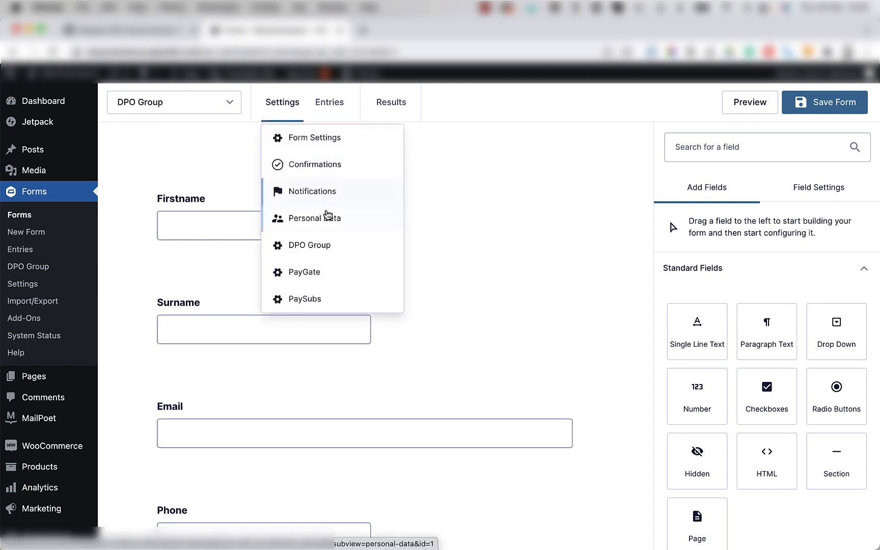
{"action": "mouse_move", "coordinate": [308, 244]}
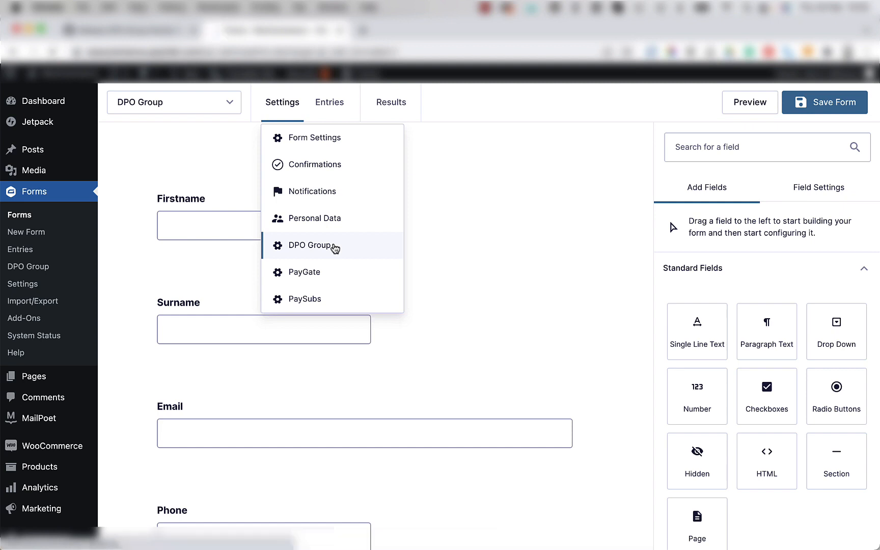
{"action": "left_click", "coordinate": [311, 245]}
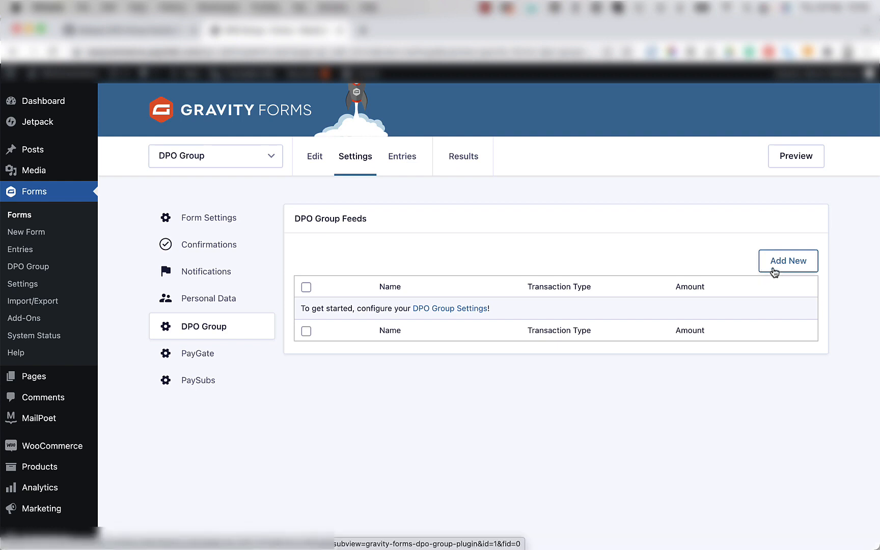
{"action": "mouse_move", "coordinate": [788, 261]}
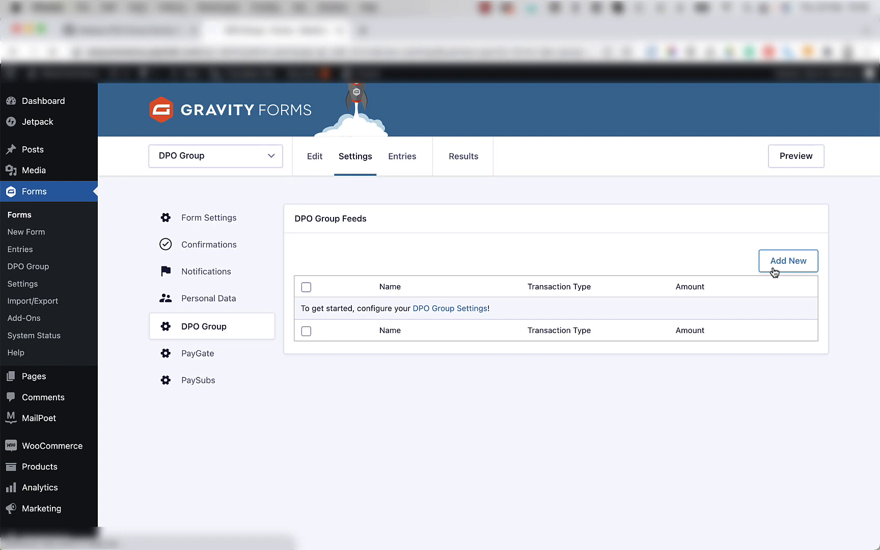
{"action": "left_click", "coordinate": [788, 260]}
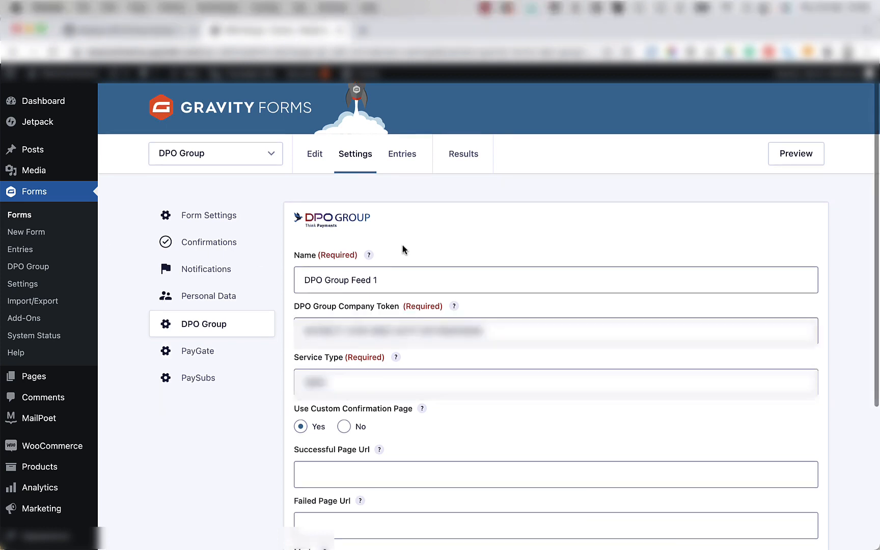
Enter /thank-you as Successful Page Url and /failed-transaction as Failed Page Url.
{"action": "scroll", "scroll_direction": "down", "scroll_amount": 3}
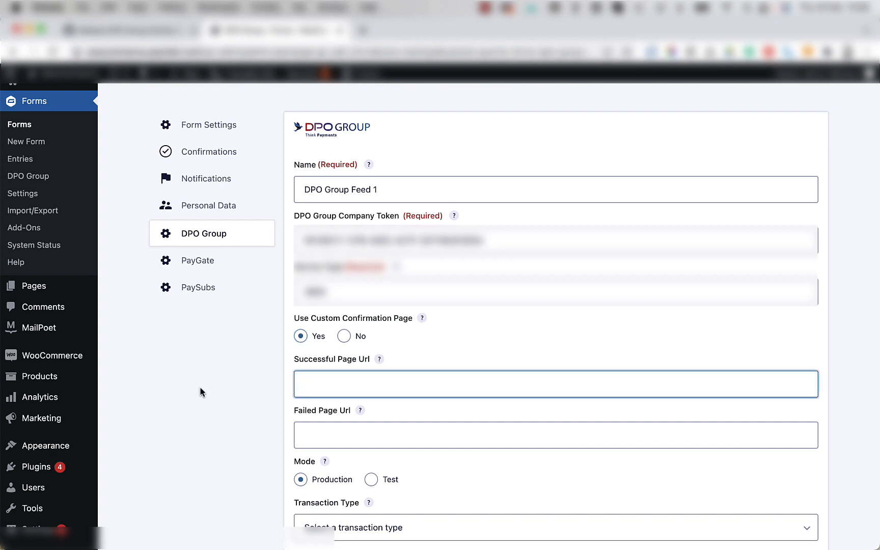
{"action": "type", "text": "/"}
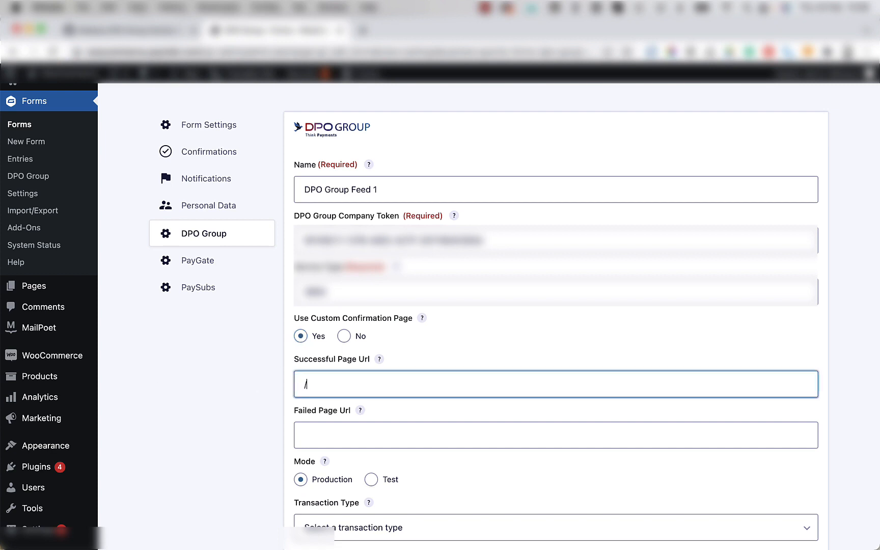
{"action": "type", "text": "thank"}
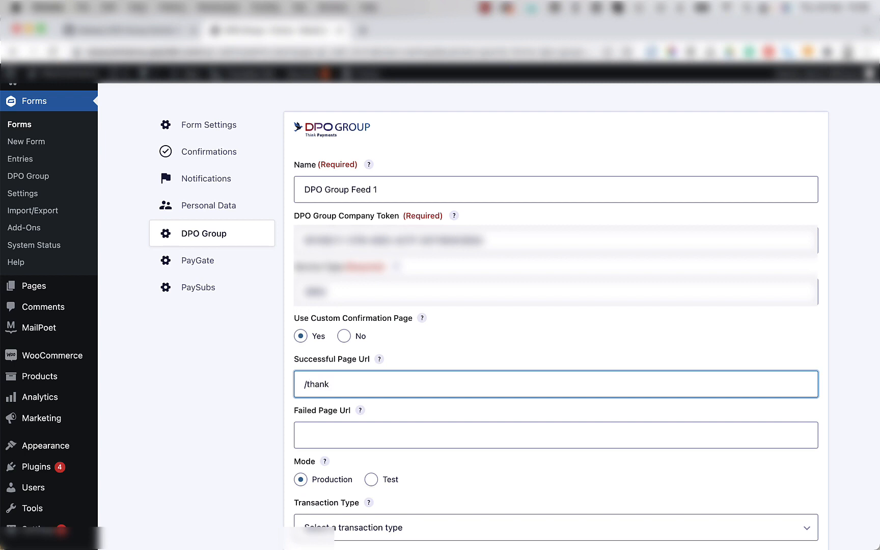
{"action": "type", "text": "-you"}
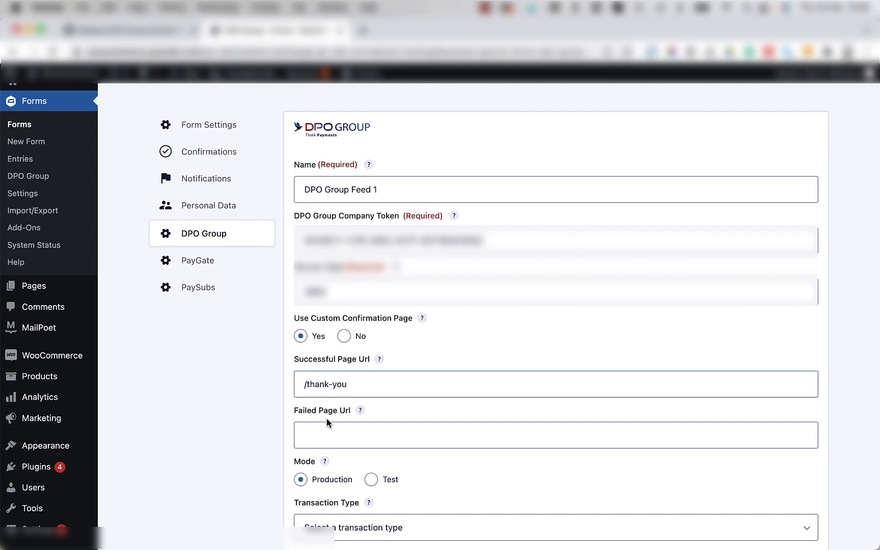
{"action": "mouse_move", "coordinate": [271, 430]}
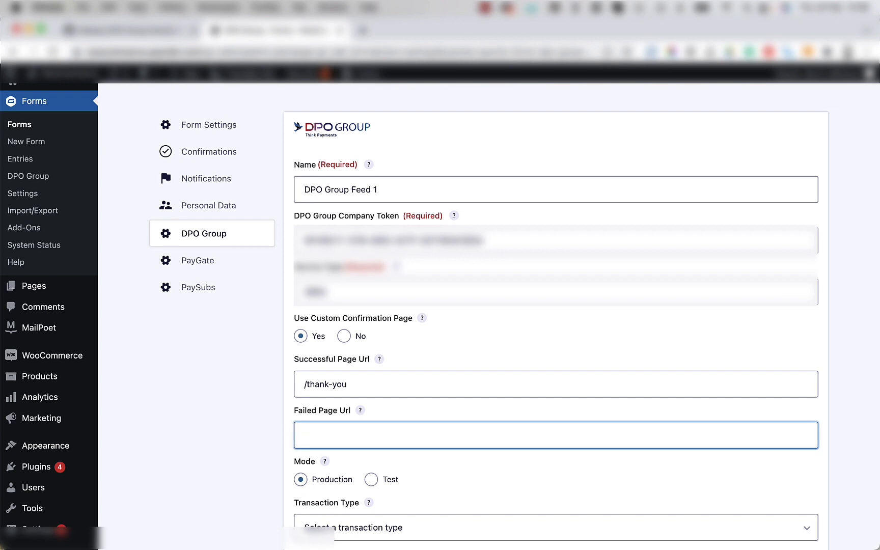
{"action": "type", "text": "/failed-trans"}
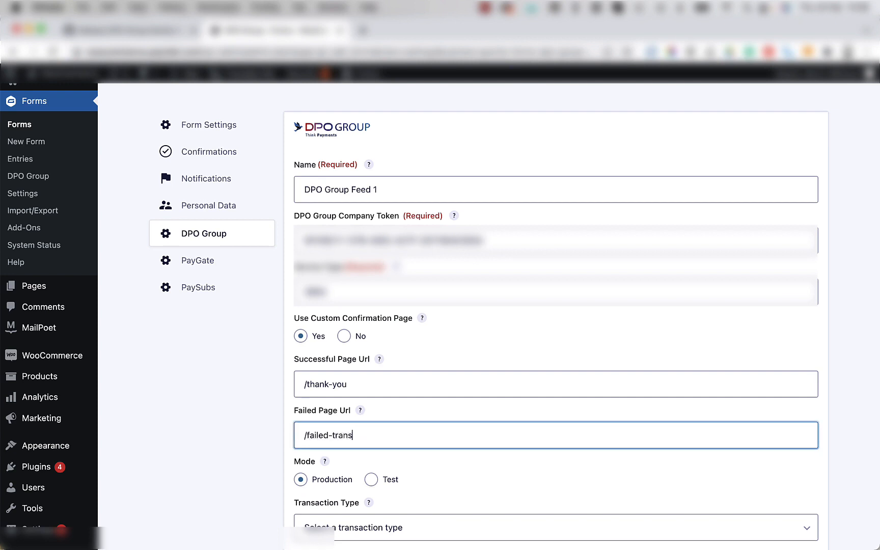
{"action": "type", "text": "action"}
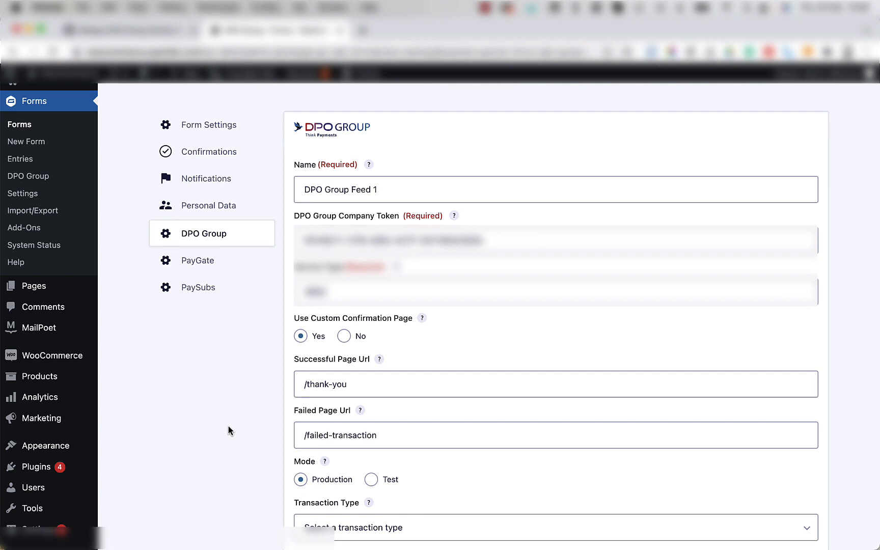
{"action": "scroll", "scroll_direction": "down", "scroll_amount": 3}
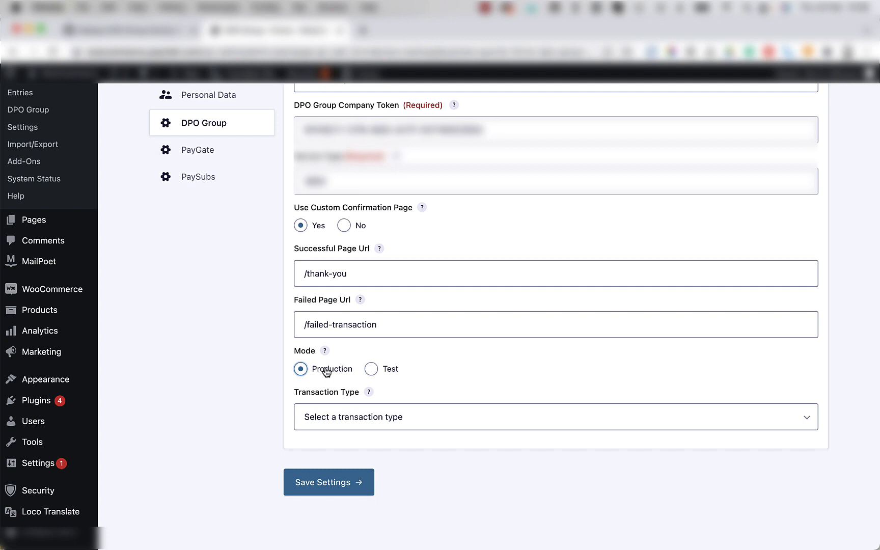
{"action": "mouse_move", "coordinate": [348, 354]}
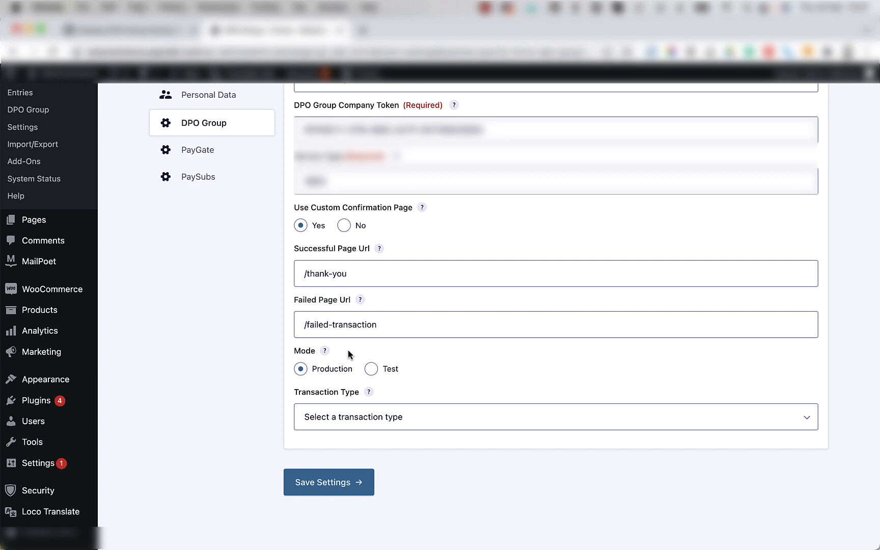
{"action": "mouse_move", "coordinate": [368, 389]}
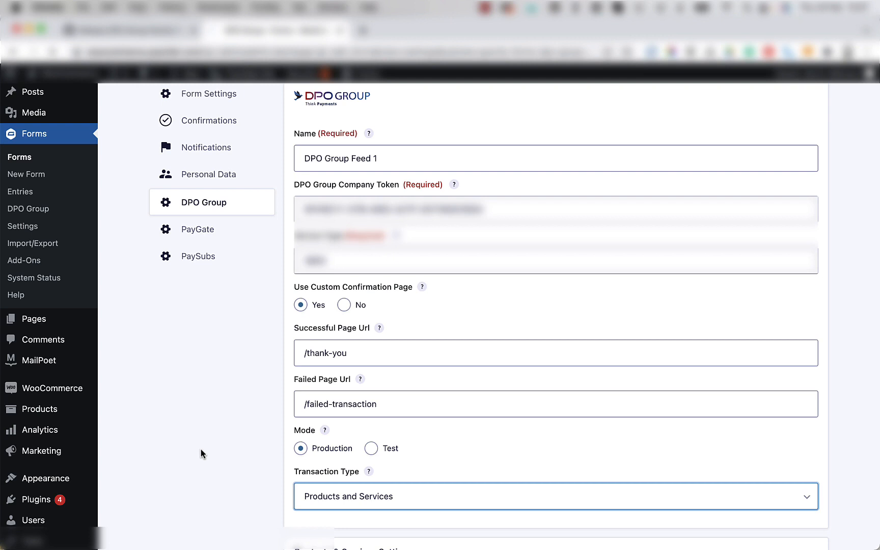
Choose Products and Services as Transaction Type, with Form Total as payment amount.
{"action": "scroll", "scroll_direction": "down", "scroll_amount": 3}
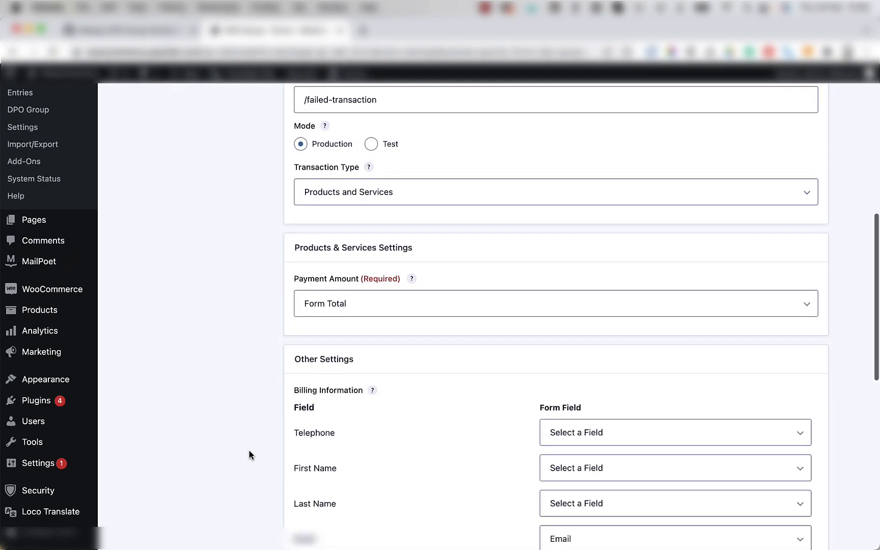
Map billing First Name to Firstname and Last Name to Surname.
{"action": "scroll", "scroll_direction": "down", "scroll_amount": 3}
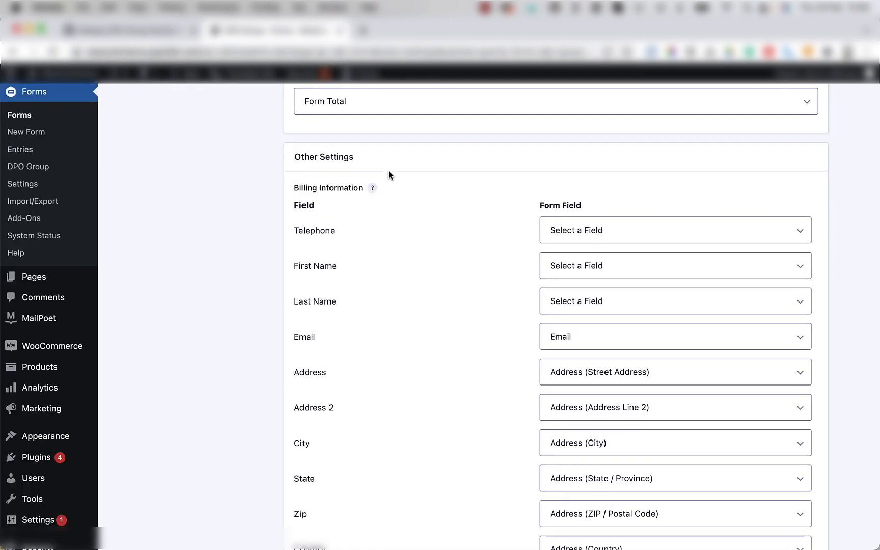
{"action": "mouse_move", "coordinate": [277, 187]}
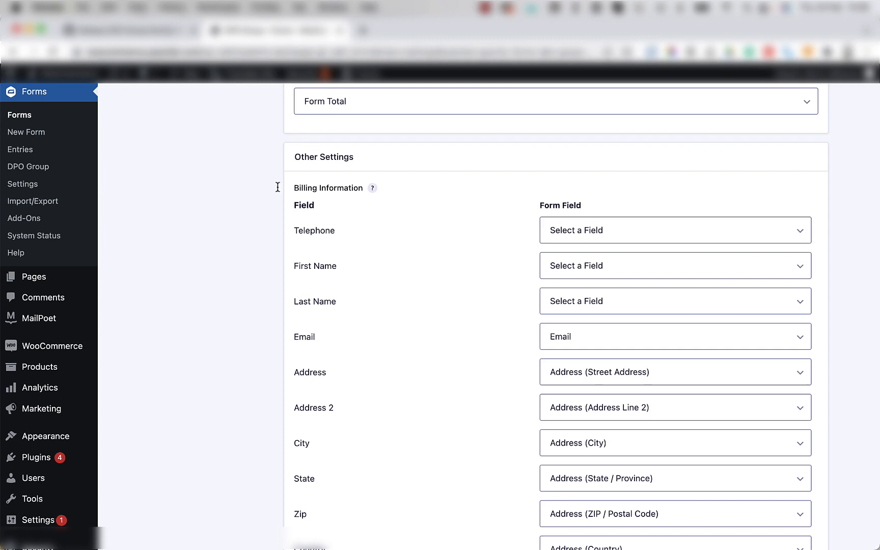
{"action": "scroll", "scroll_direction": "down", "scroll_amount": 3}
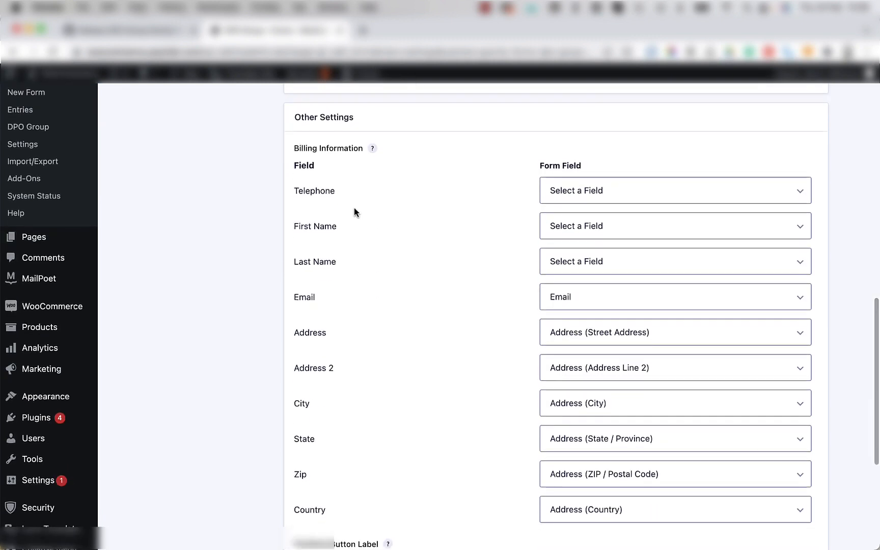
{"action": "mouse_move", "coordinate": [392, 246]}
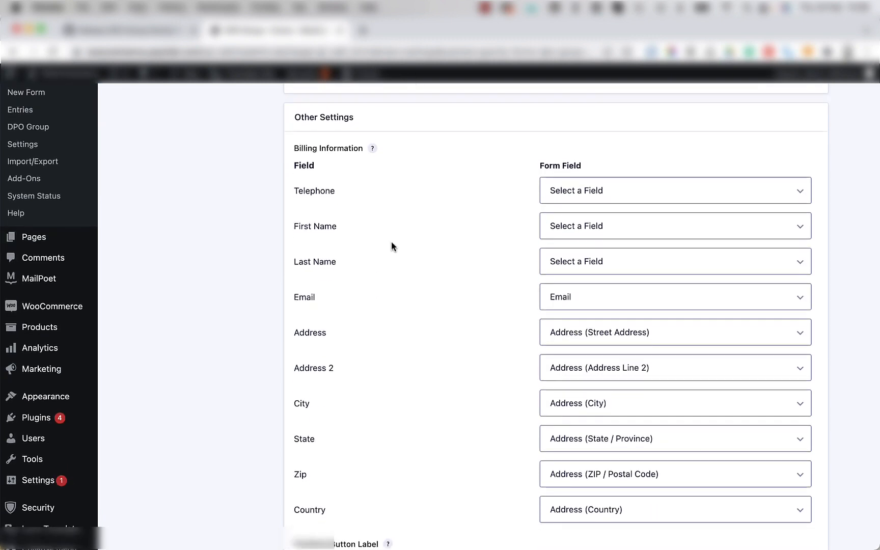
{"action": "left_click", "coordinate": [673, 226]}
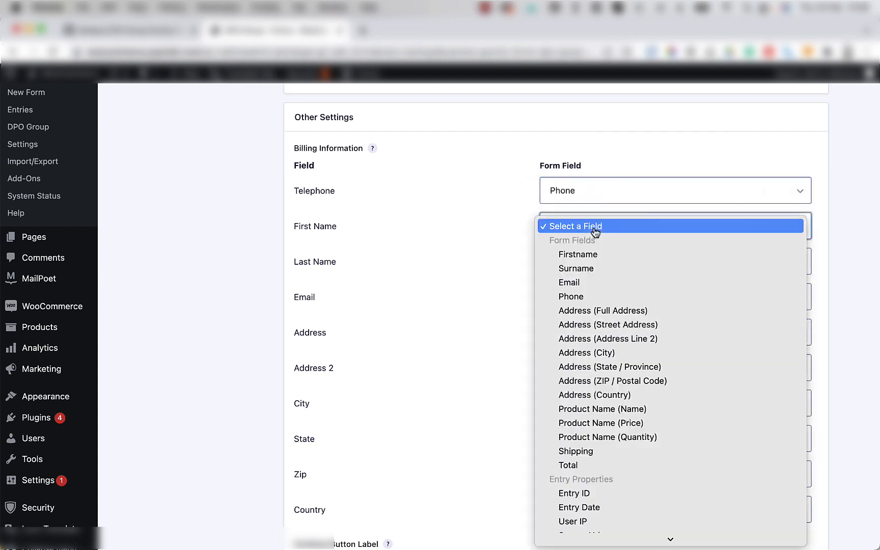
{"action": "left_click", "coordinate": [578, 254]}
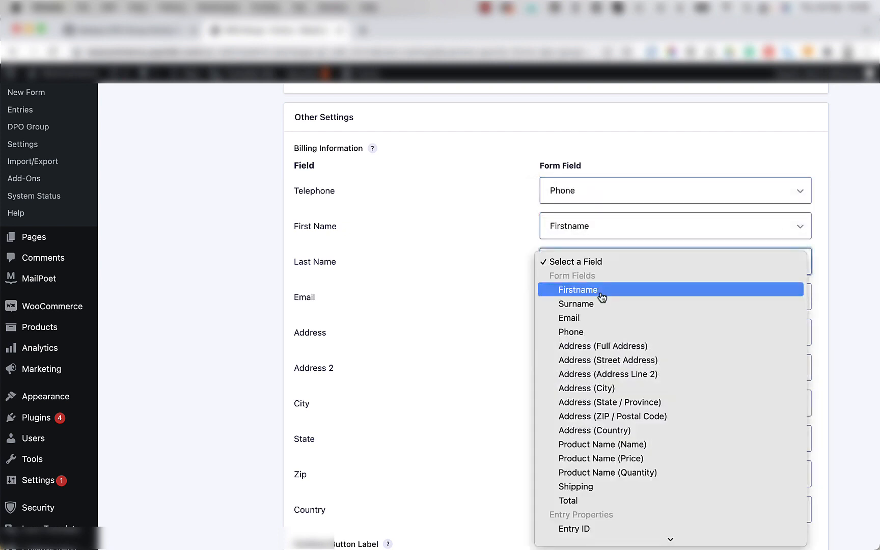
{"action": "left_click", "coordinate": [577, 303]}
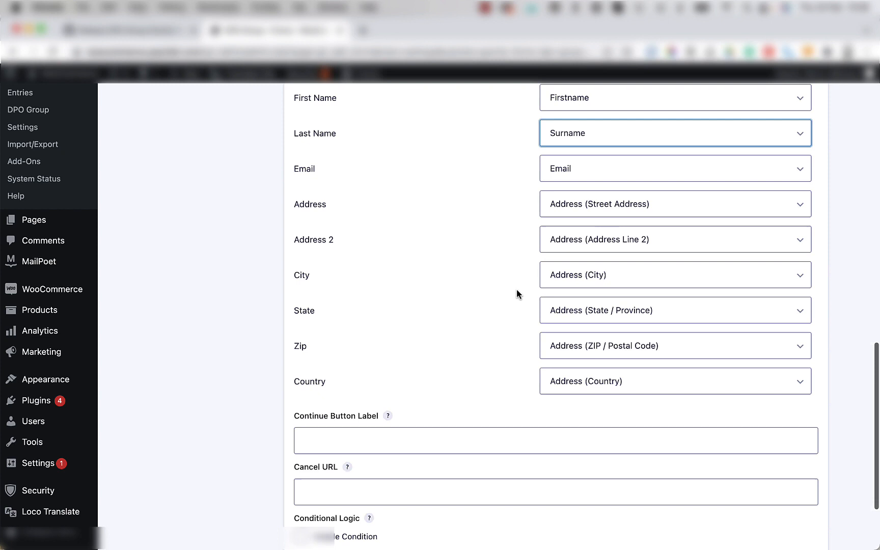
{"action": "scroll", "scroll_direction": "down", "scroll_amount": 3}
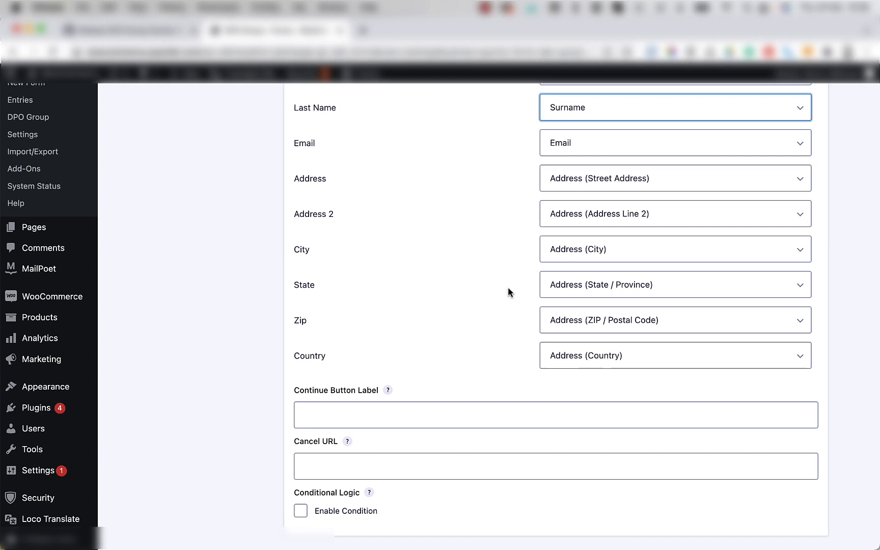
{"action": "scroll", "scroll_direction": "up", "scroll_amount": 3}
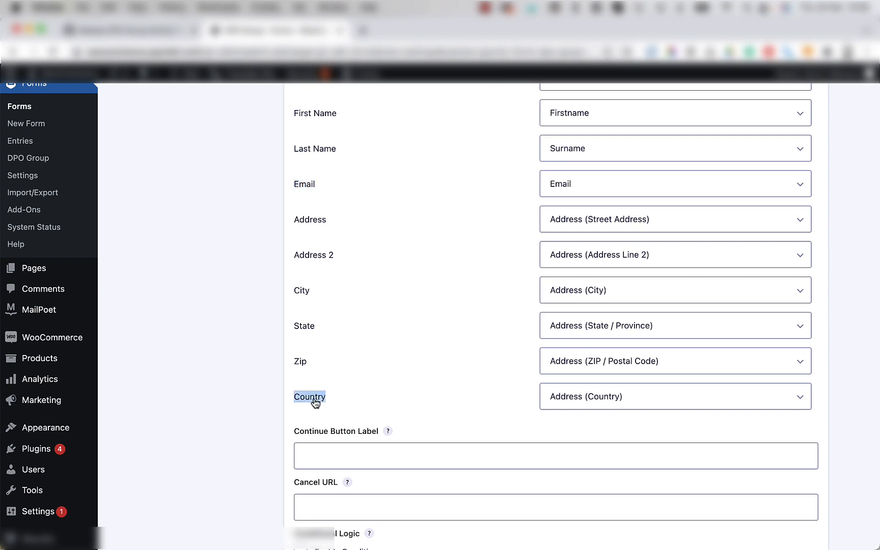
{"action": "scroll", "scroll_direction": "down", "scroll_amount": 3}
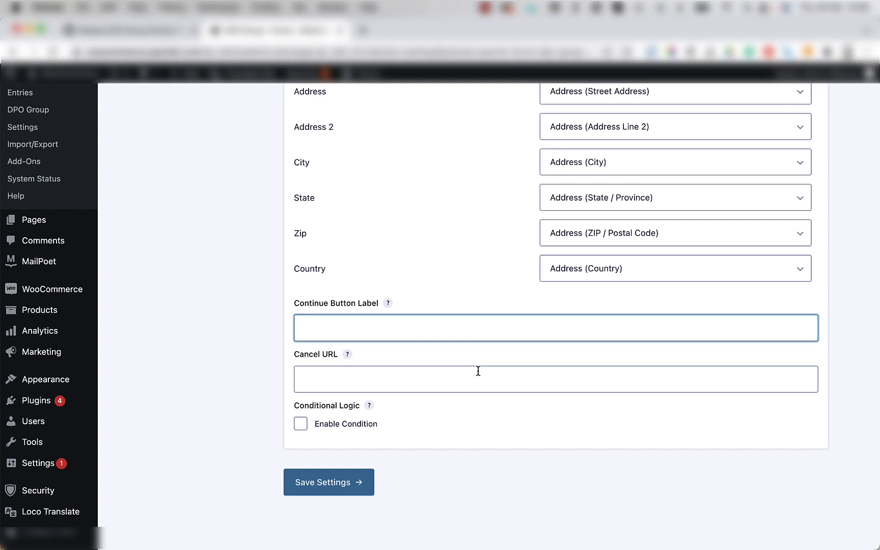
{"action": "mouse_move", "coordinate": [410, 383]}
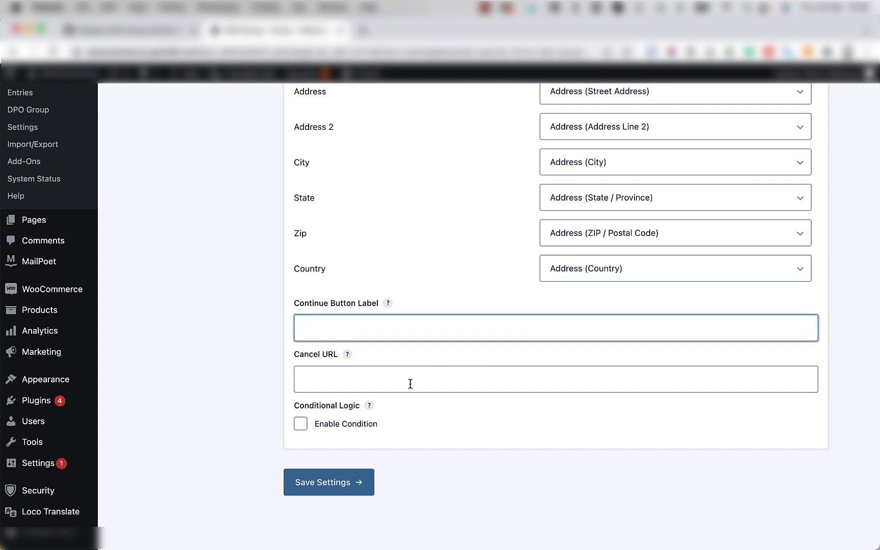
{"action": "mouse_move", "coordinate": [347, 354]}
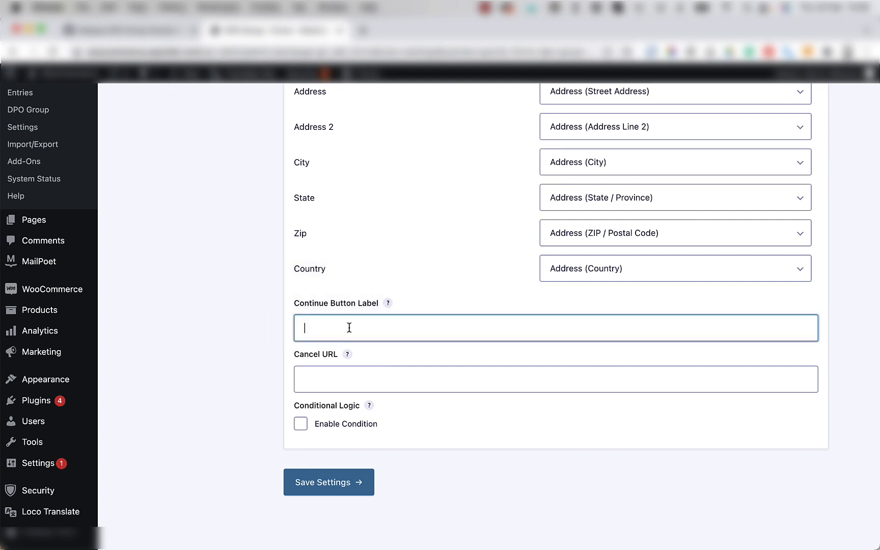
Enter Next as the continue button label, keep conditional logic off, and save.
{"action": "type", "text": "Nexy"}
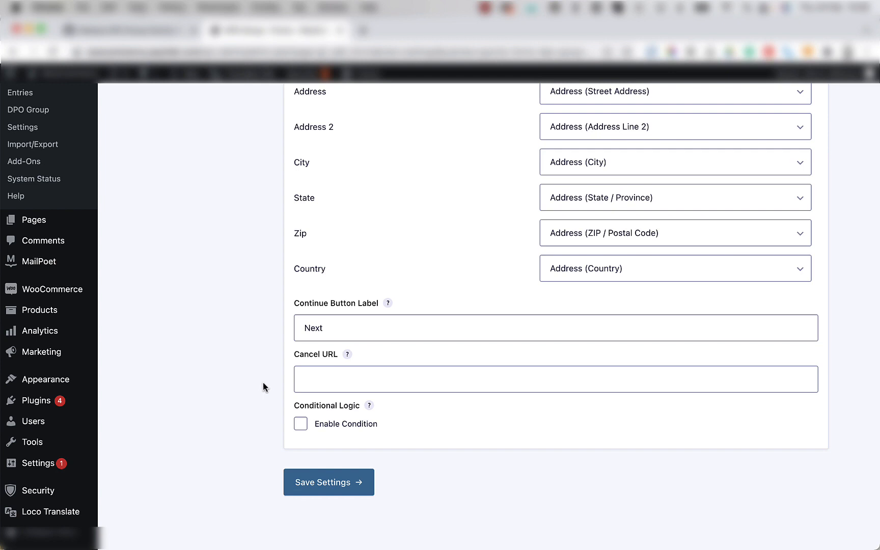
{"action": "left_click", "coordinate": [301, 424]}
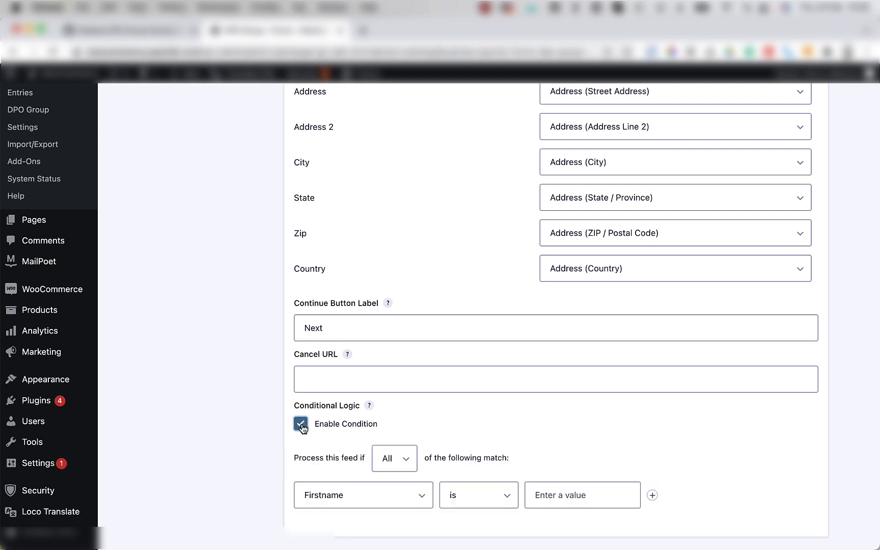
{"action": "left_click", "coordinate": [300, 424]}
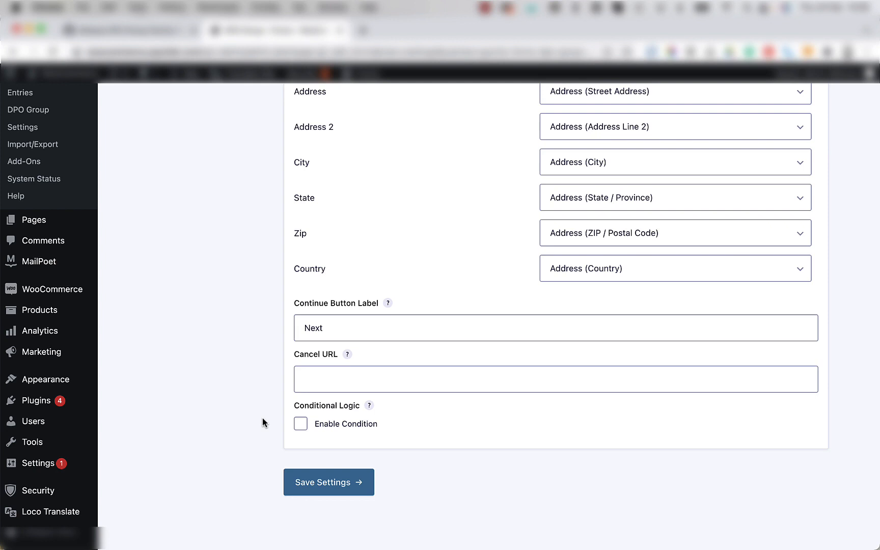
{"action": "mouse_move", "coordinate": [313, 482]}
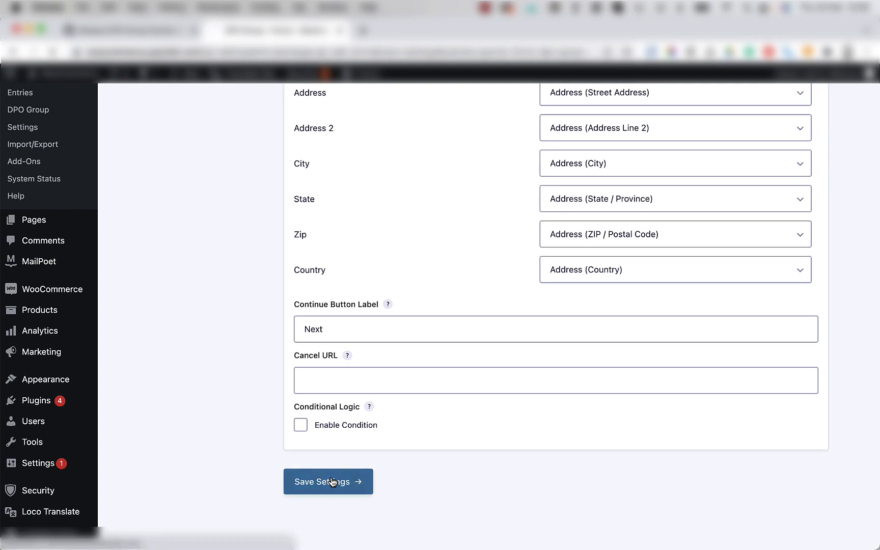
{"action": "left_click", "coordinate": [329, 482]}
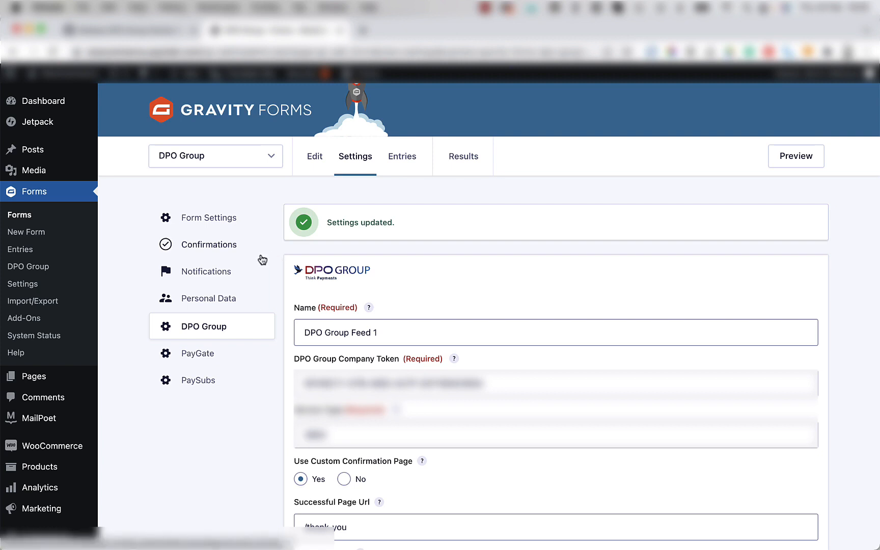
Open the form's Confirmations list to review the approved, cancelled and failed confirmations.
{"action": "left_click", "coordinate": [209, 246]}
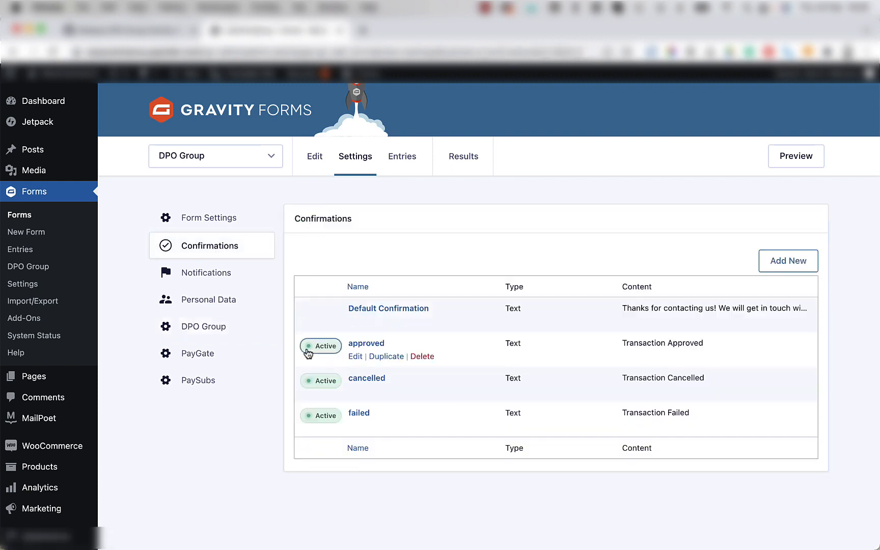
{"action": "mouse_move", "coordinate": [368, 378]}
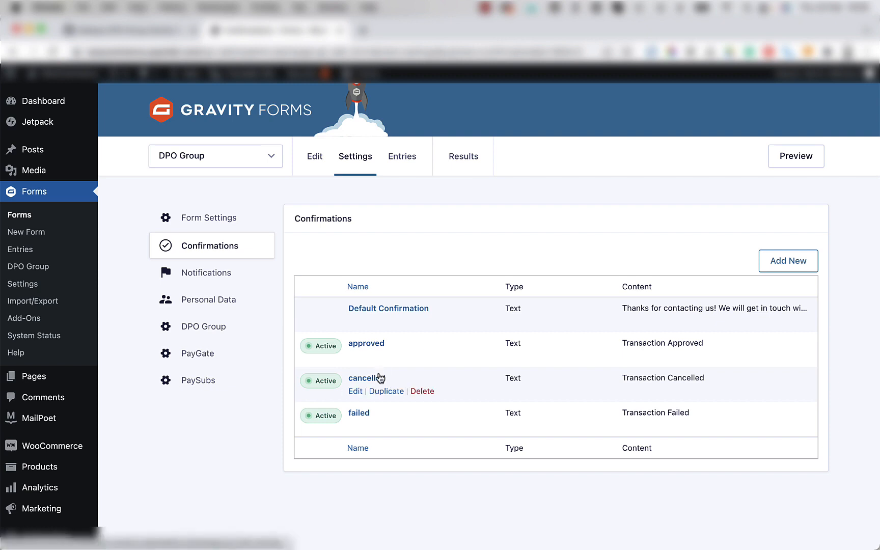
{"action": "mouse_move", "coordinate": [365, 416]}
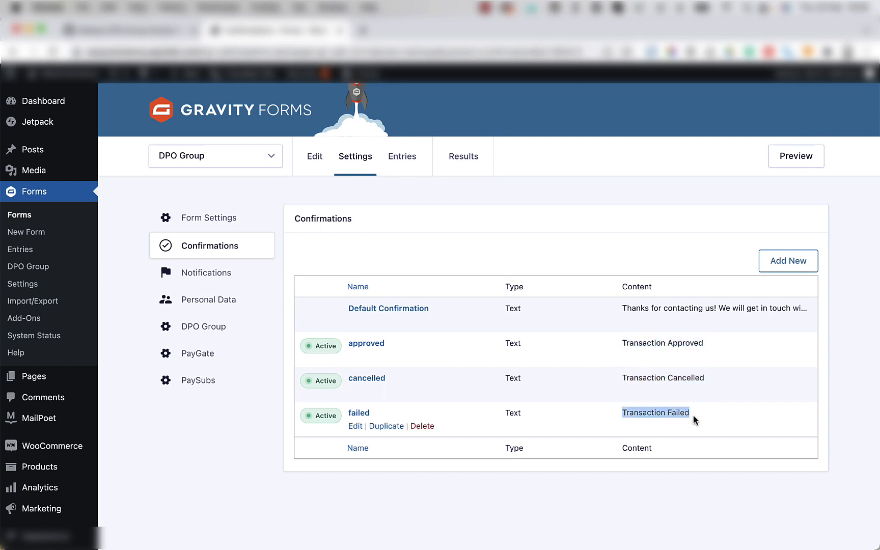
{"action": "mouse_move", "coordinate": [200, 462]}
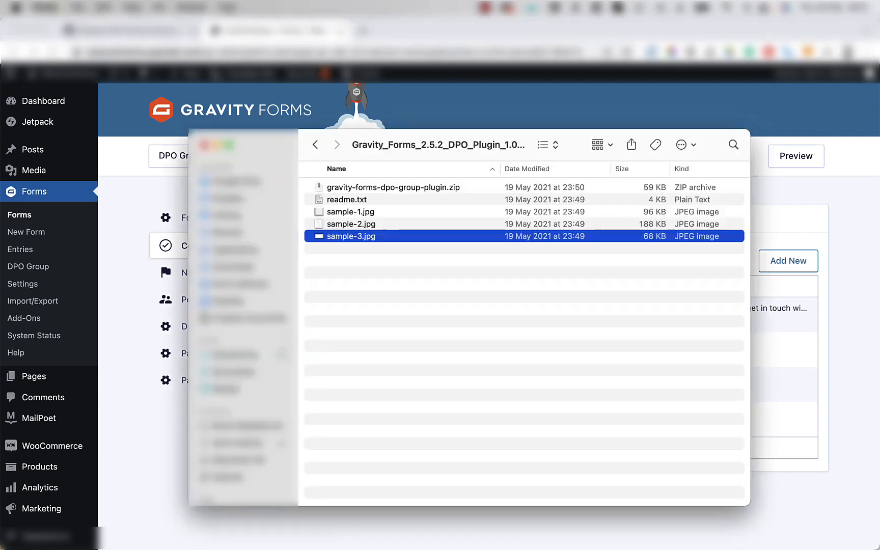
{"action": "mouse_move", "coordinate": [474, 364]}
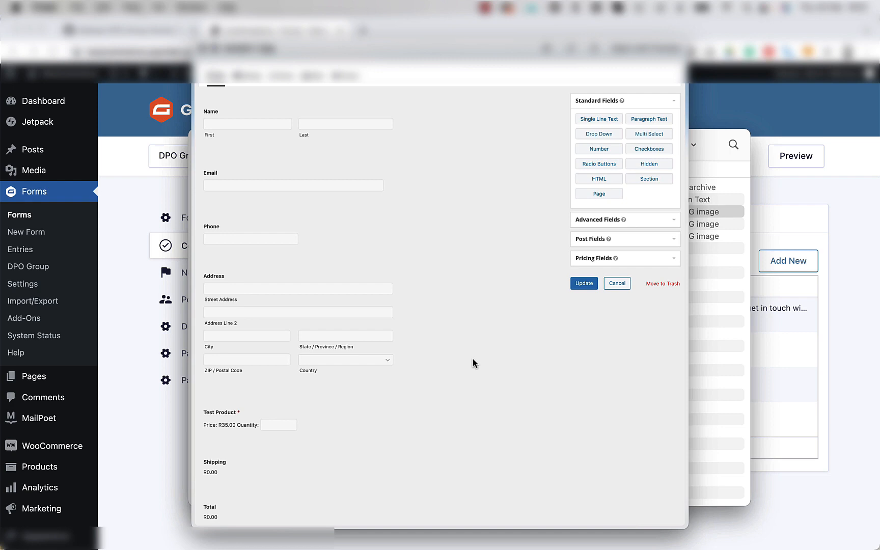
{"action": "left_click", "coordinate": [263, 136]}
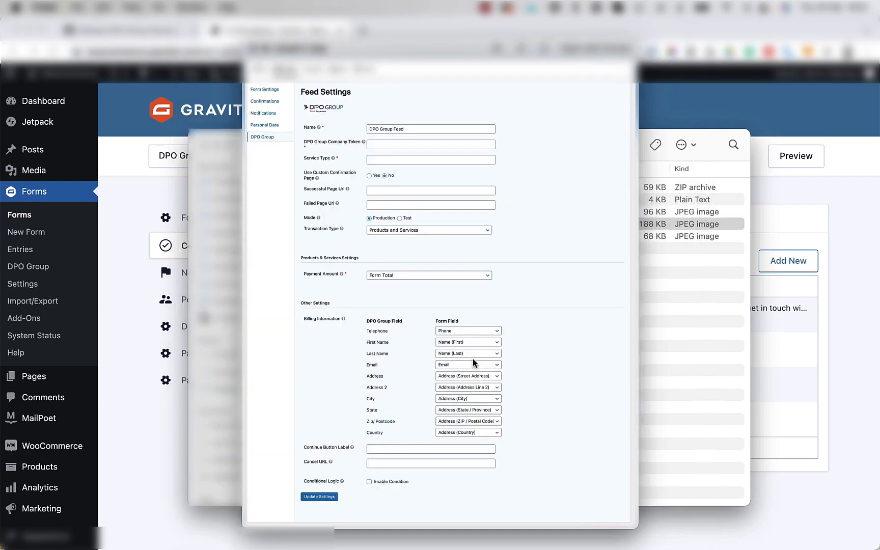
{"action": "left_click", "coordinate": [264, 101]}
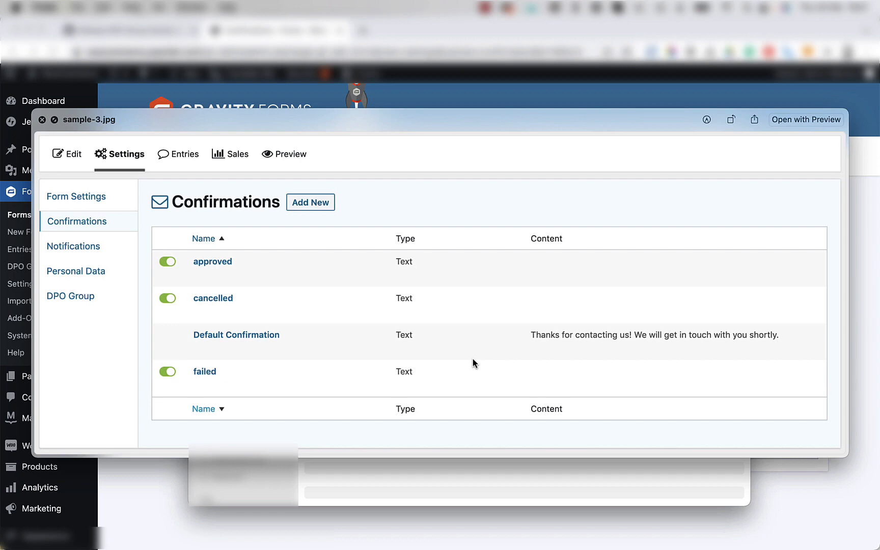
{"action": "left_click", "coordinate": [42, 120]}
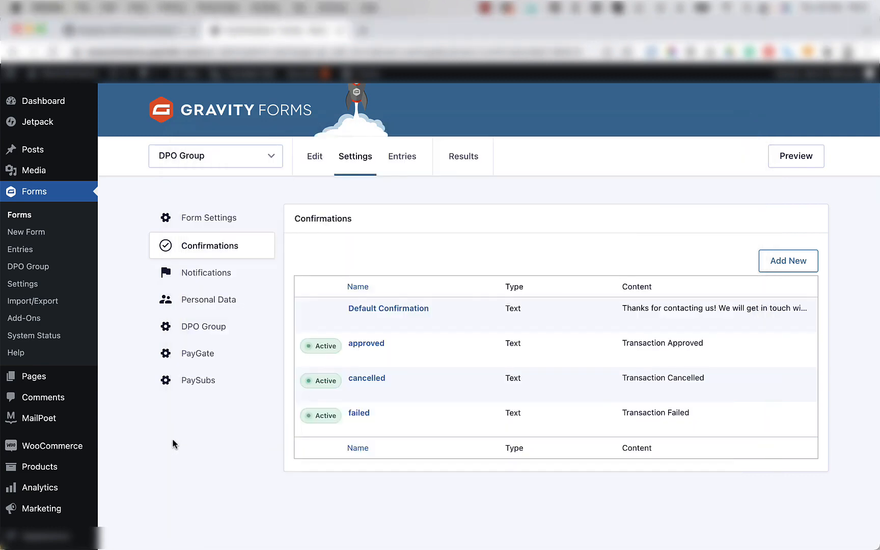
{"action": "mouse_move", "coordinate": [69, 119]}
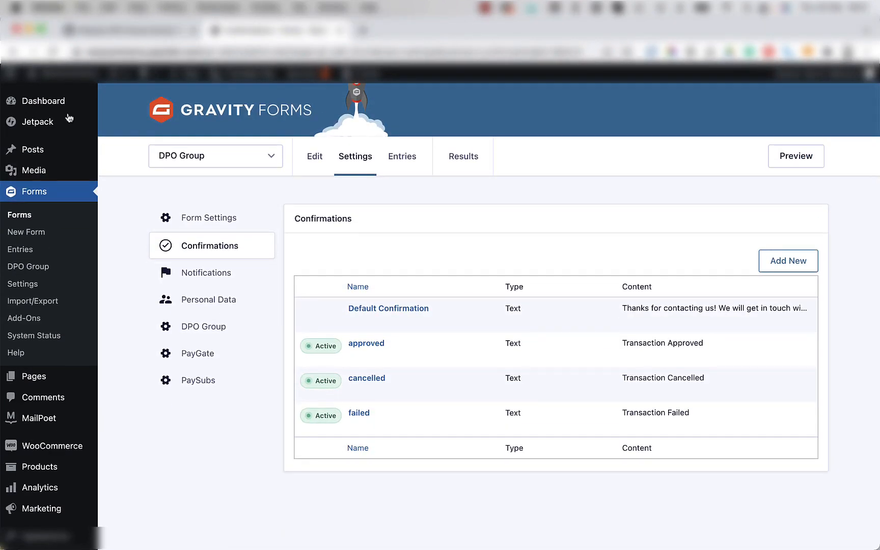
Open the Gravity Test DPO page in a new tab and switch to it.
{"action": "left_click", "coordinate": [355, 156]}
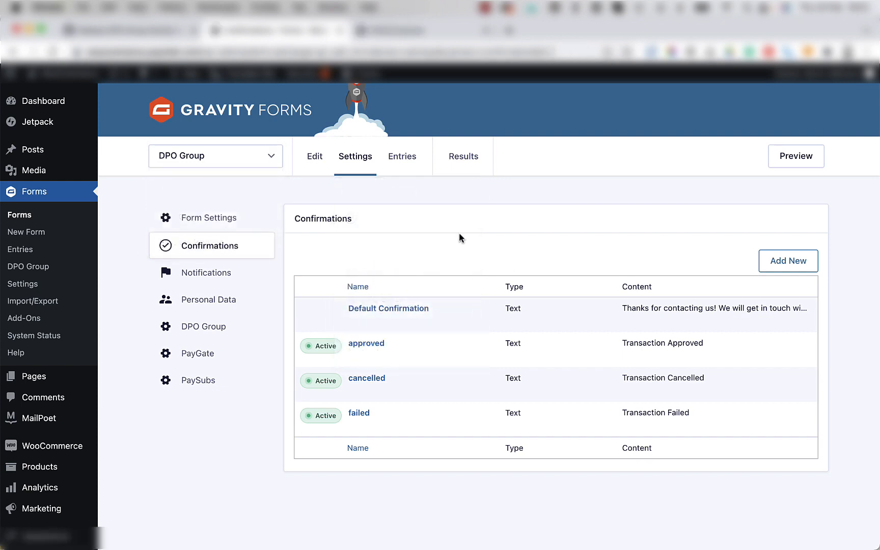
{"action": "left_click", "coordinate": [794, 155]}
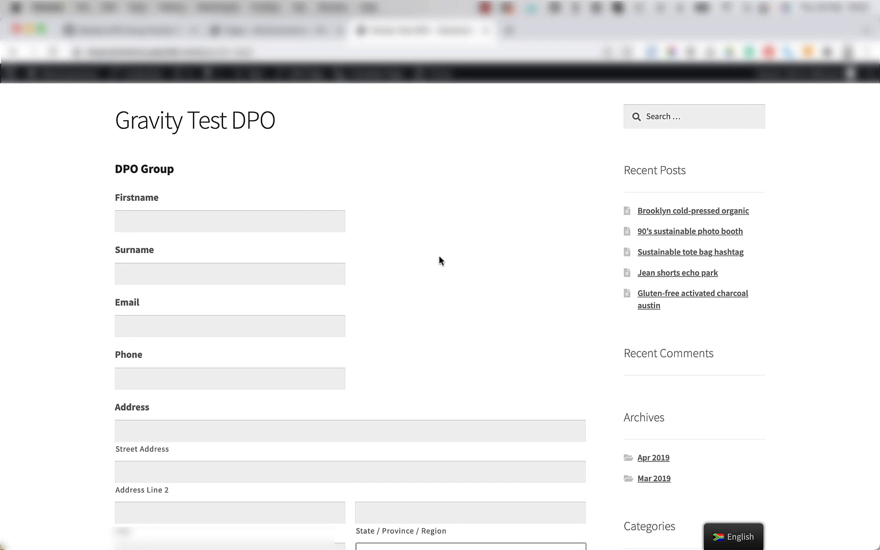
{"action": "mouse_move", "coordinate": [395, 314]}
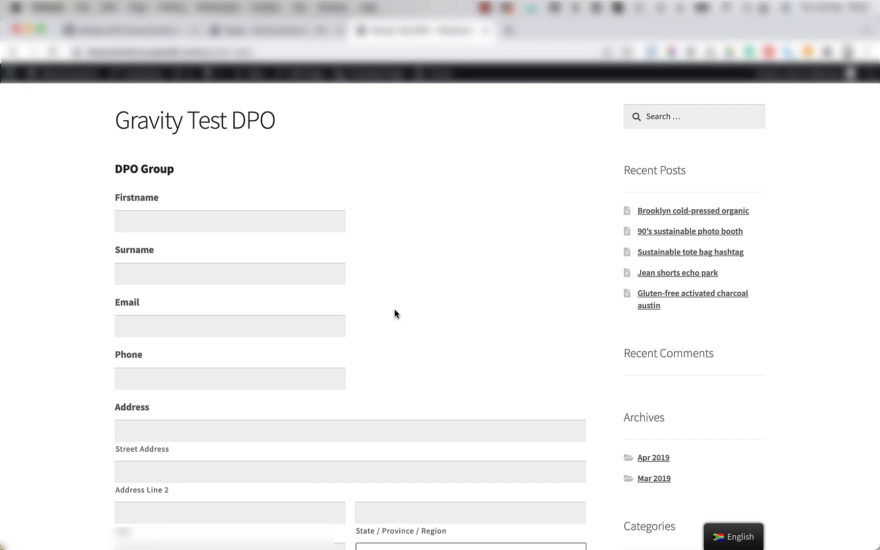
Enter 'test' into the DPO Group form's Firstname, Surname and Email fields.
{"action": "left_click", "coordinate": [230, 221]}
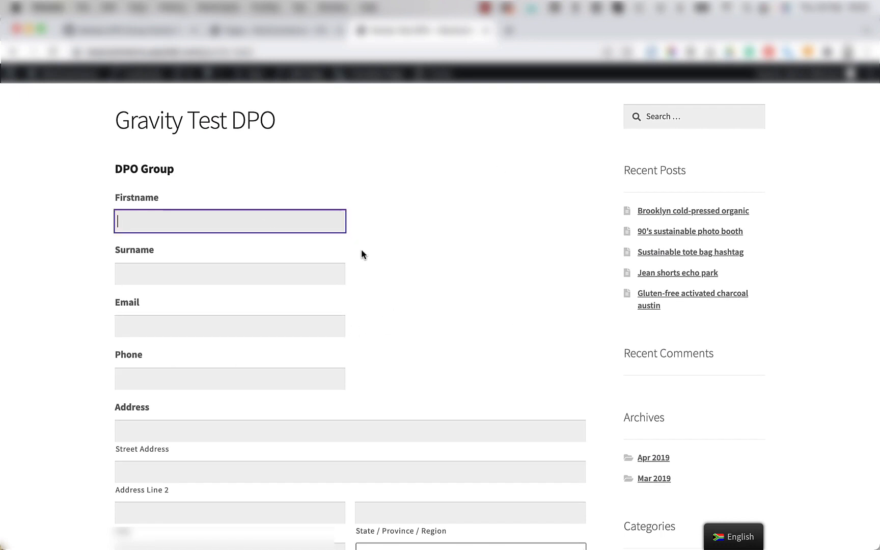
{"action": "mouse_move", "coordinate": [399, 246]}
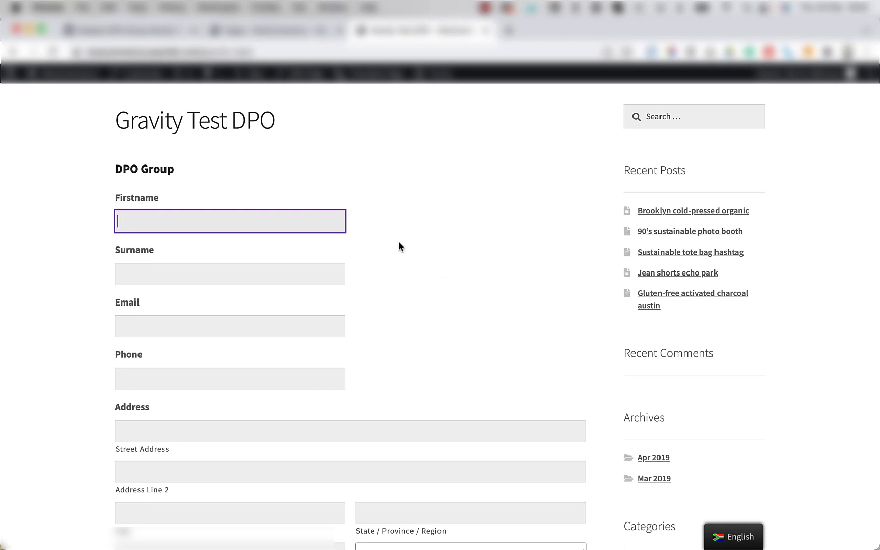
{"action": "type", "text": "test"}
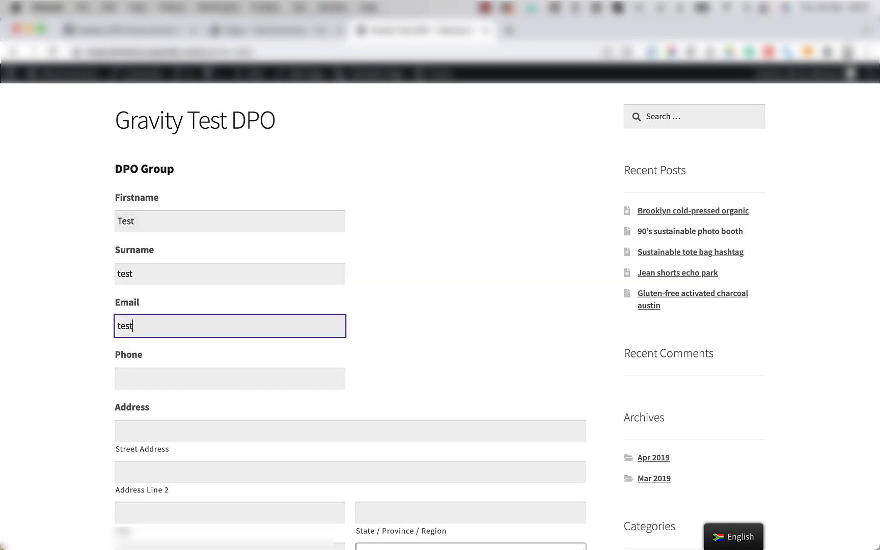